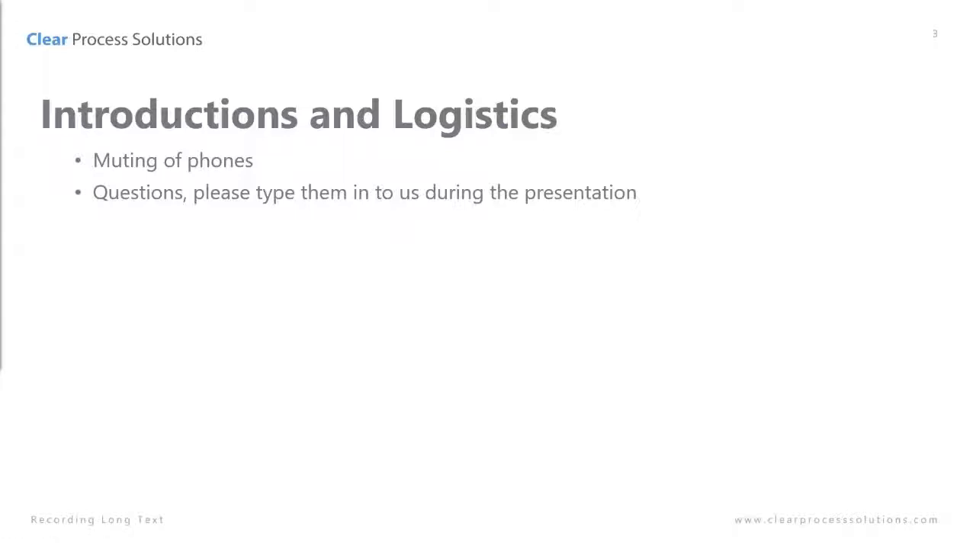
# Step: Advance from the logistics slide to the presenter introduction slide
pyautogui.press('right')
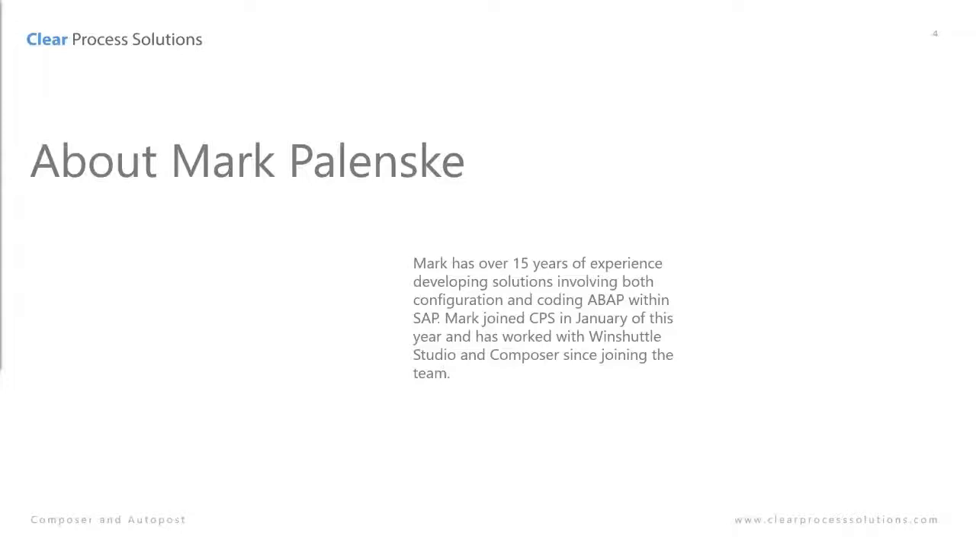
pyautogui.press('right')
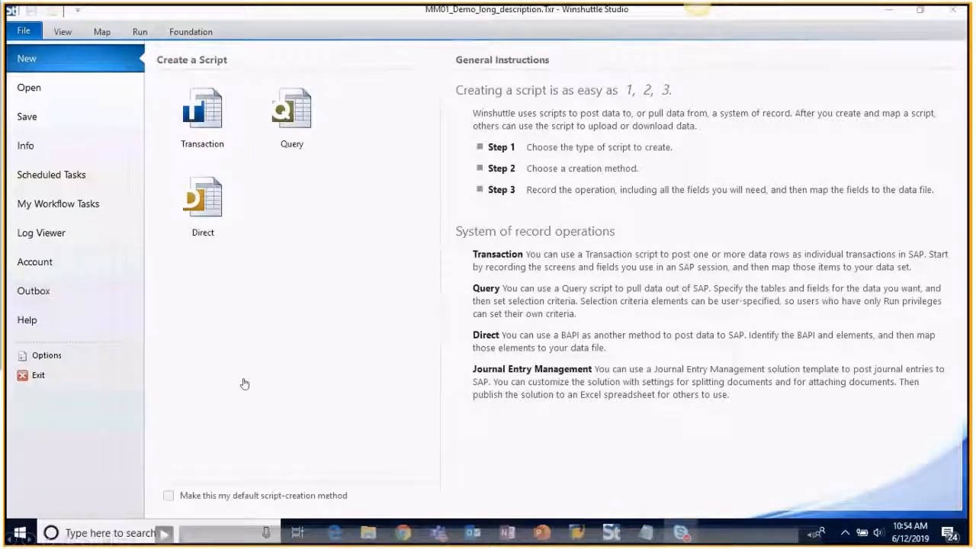
pyautogui.moveTo(244, 378)
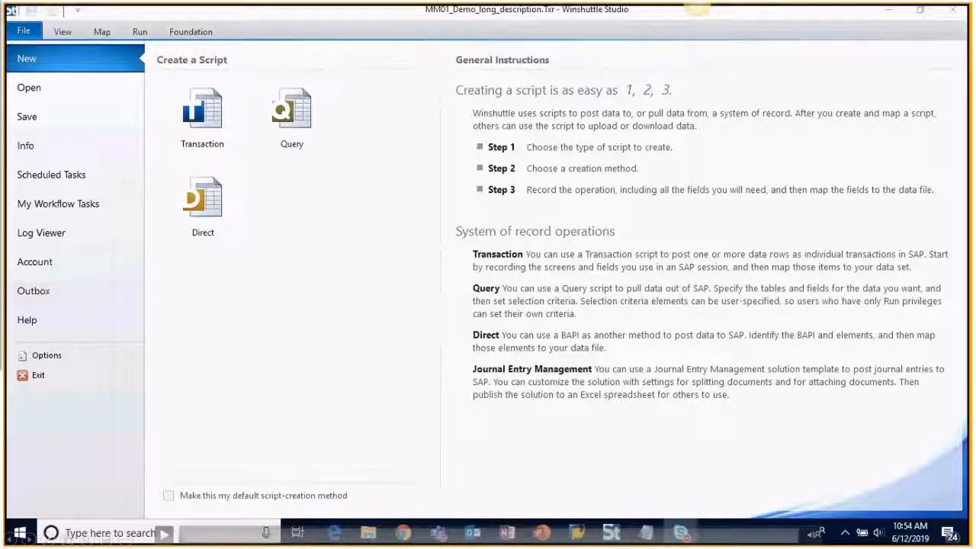
pyautogui.moveTo(202, 136)
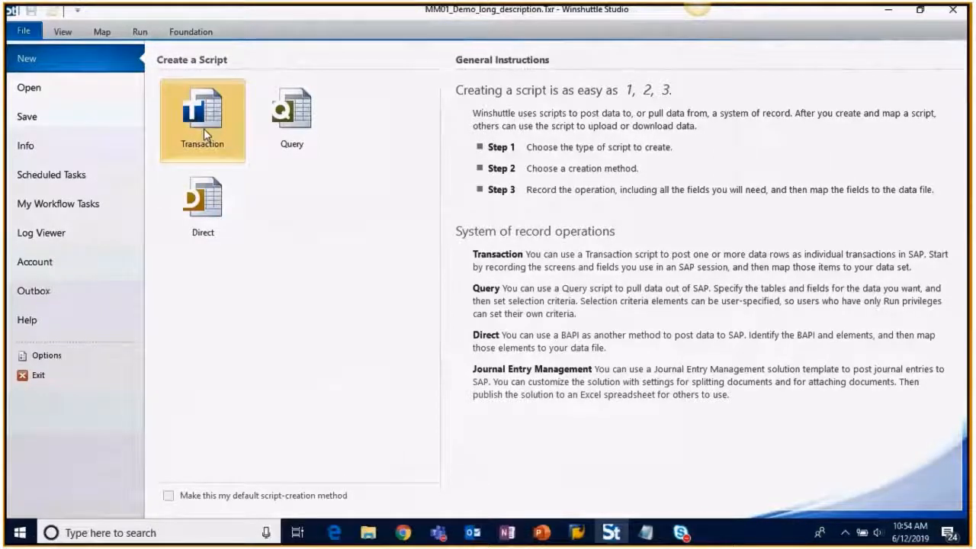
# Step: Start recording a transaction script from SAP for transaction code mm01
pyautogui.click(202, 120)
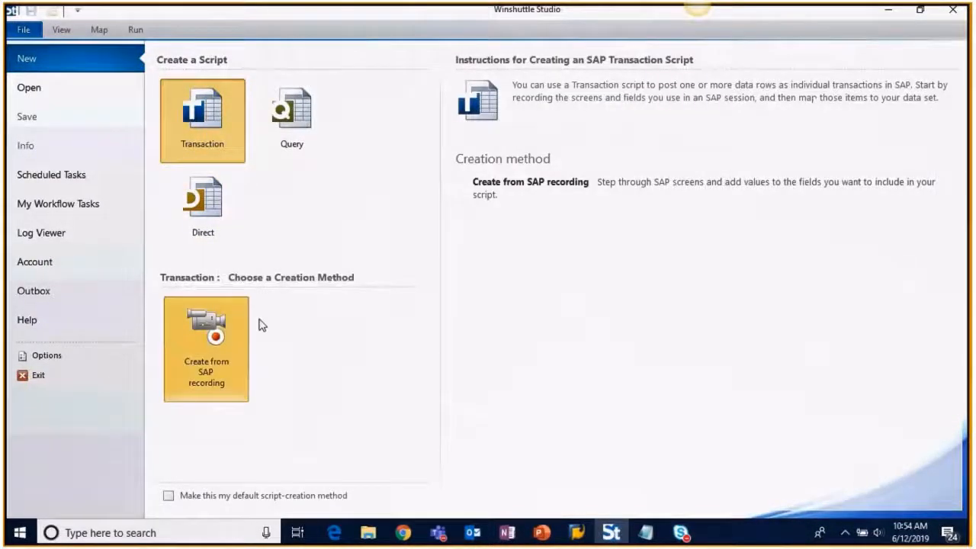
pyautogui.click(206, 349)
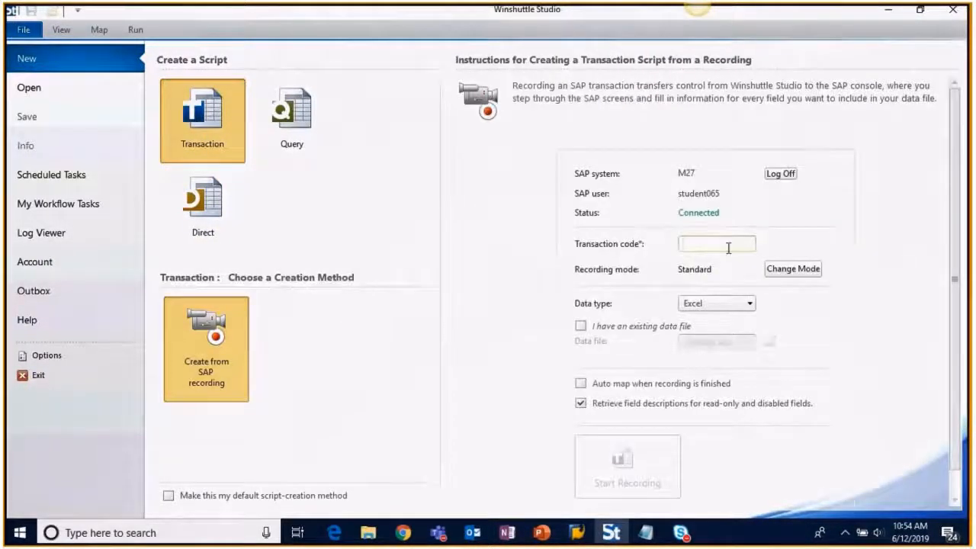
pyautogui.write('mm01')
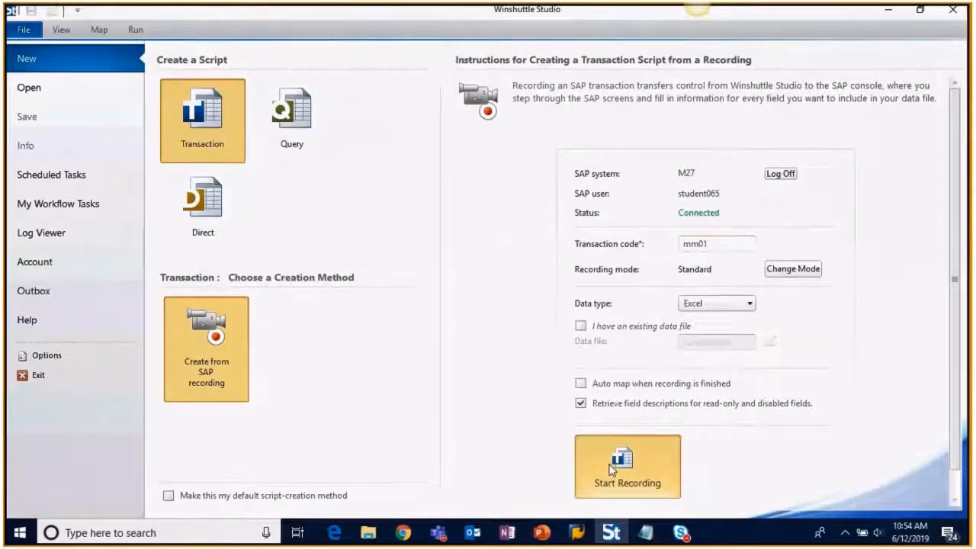
pyautogui.click(627, 466)
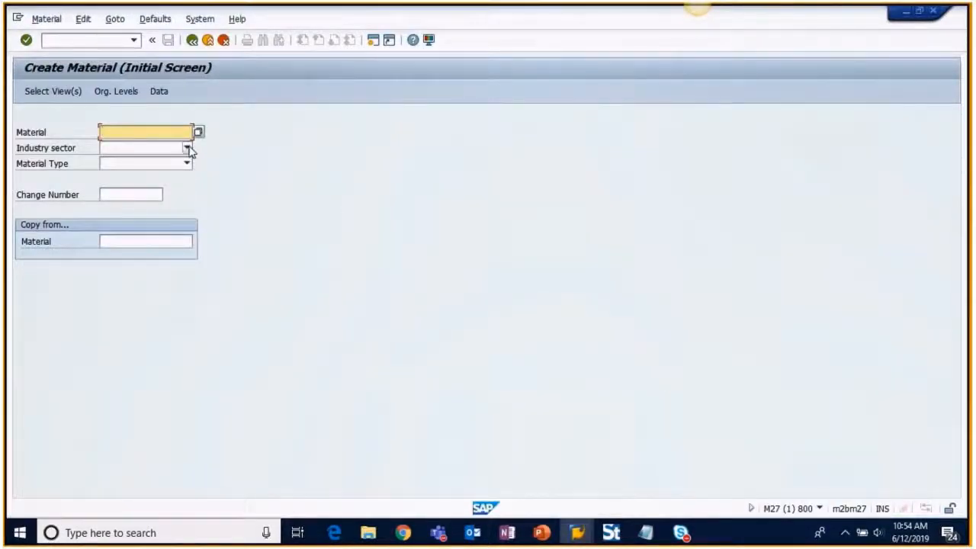
# Step: Enter industry sector M, material type HAWA and copy-from material 358, then bring up Select View(s)
pyautogui.click(186, 148)
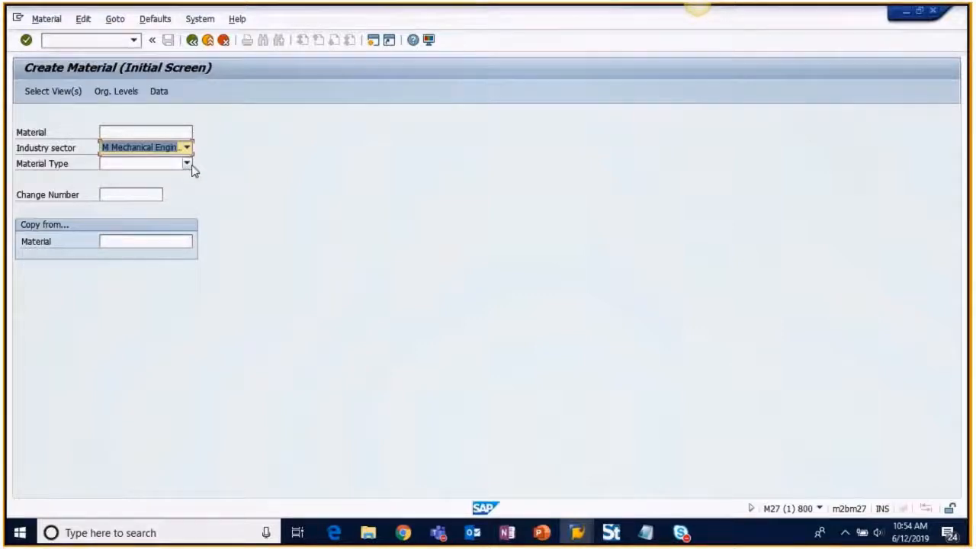
pyautogui.click(186, 163)
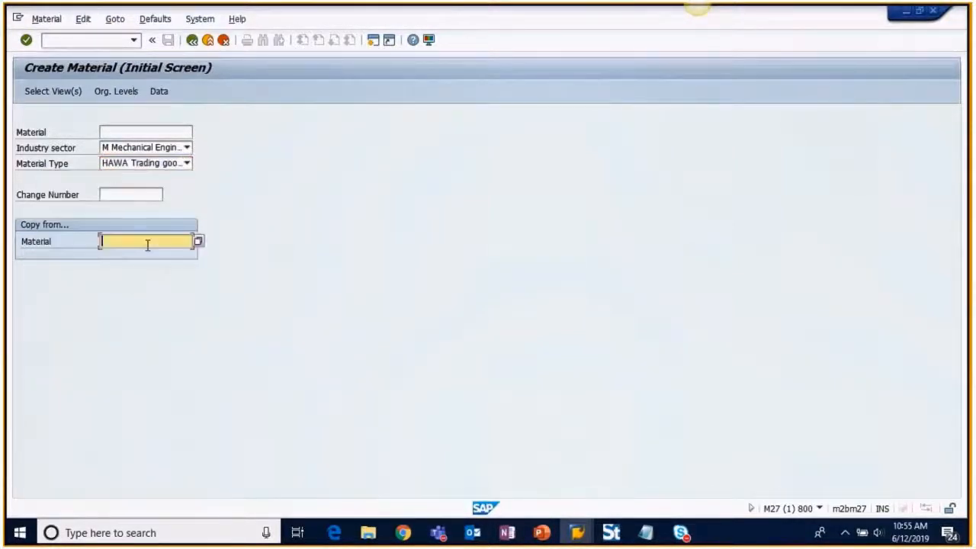
pyautogui.write('35')
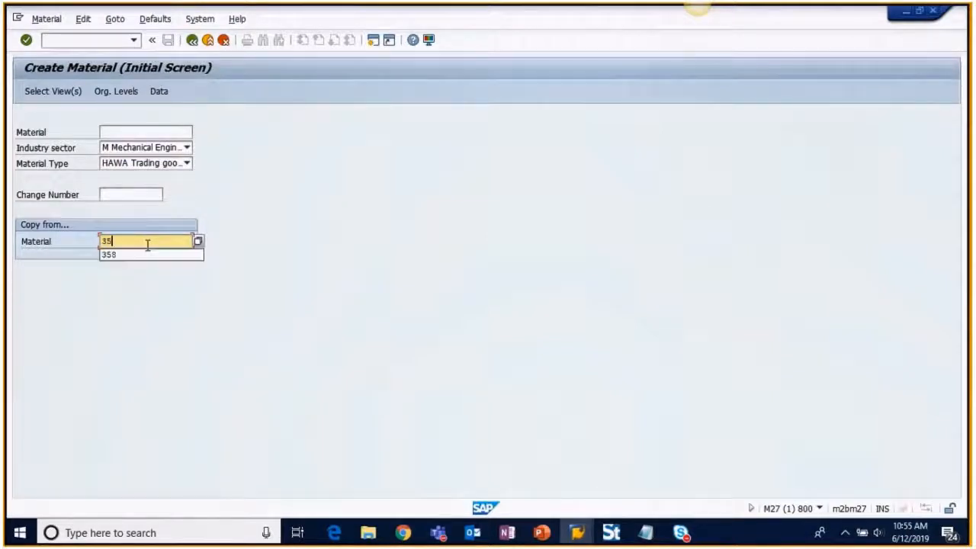
pyautogui.click(109, 255)
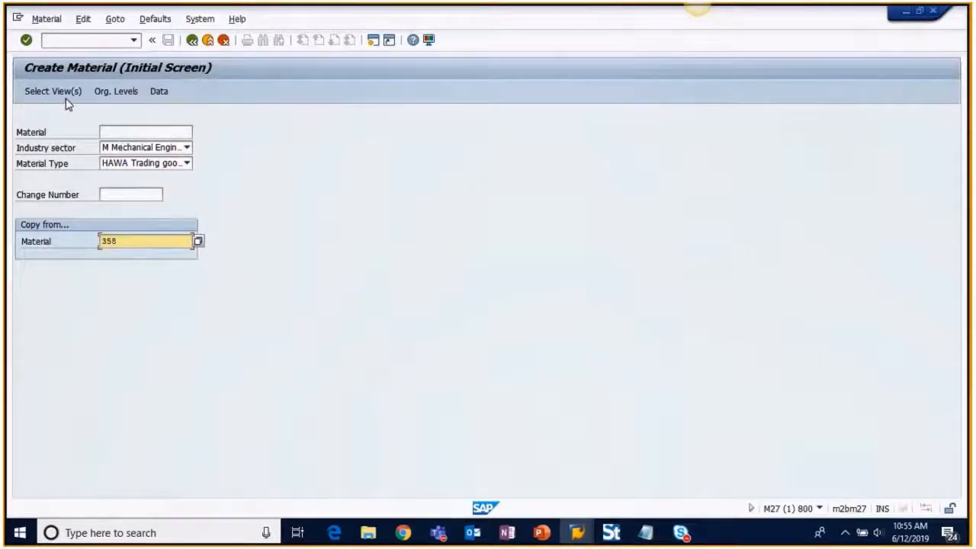
pyautogui.click(53, 91)
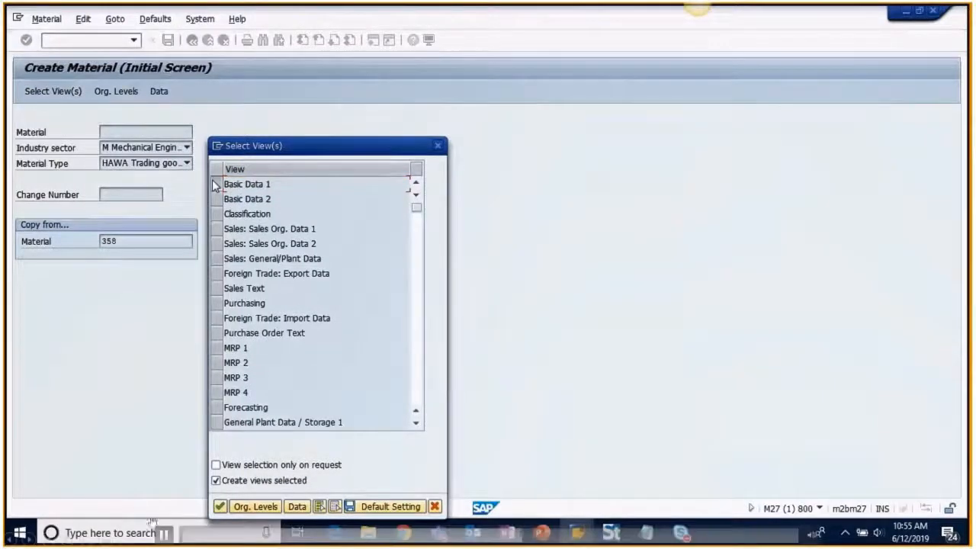
pyautogui.moveTo(310, 305)
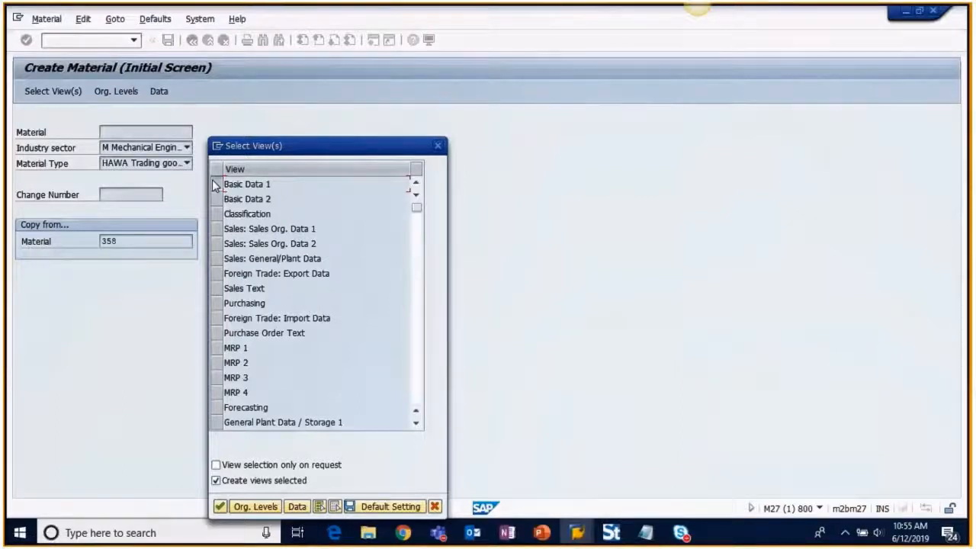
pyautogui.moveTo(407, 297)
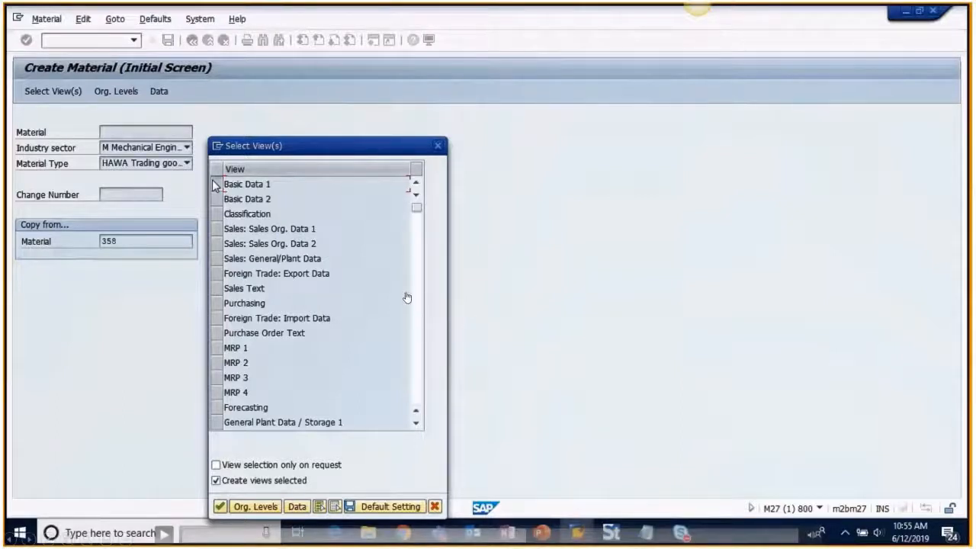
pyautogui.moveTo(371, 288)
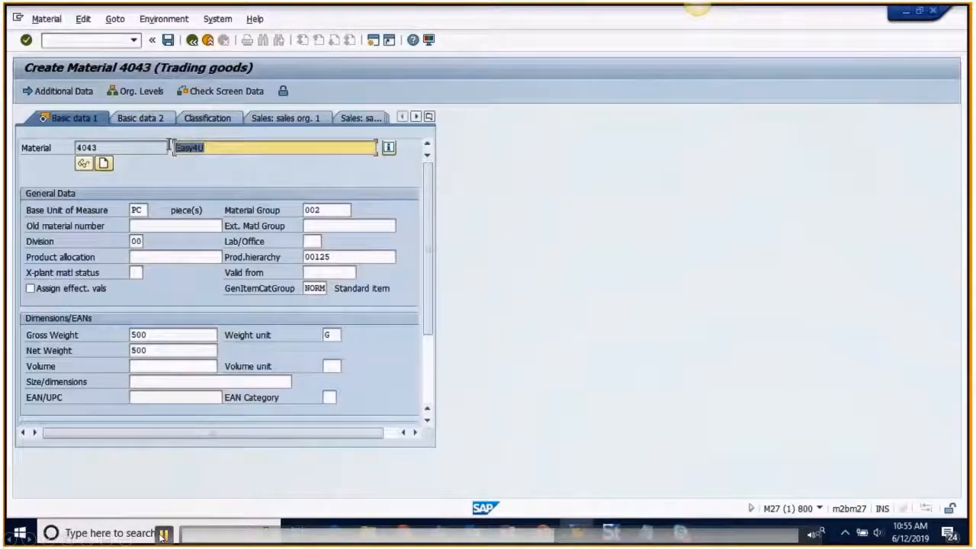
# Step: Give the material the description 'short text' and check it under Additional Data descriptions
pyautogui.write('sh')
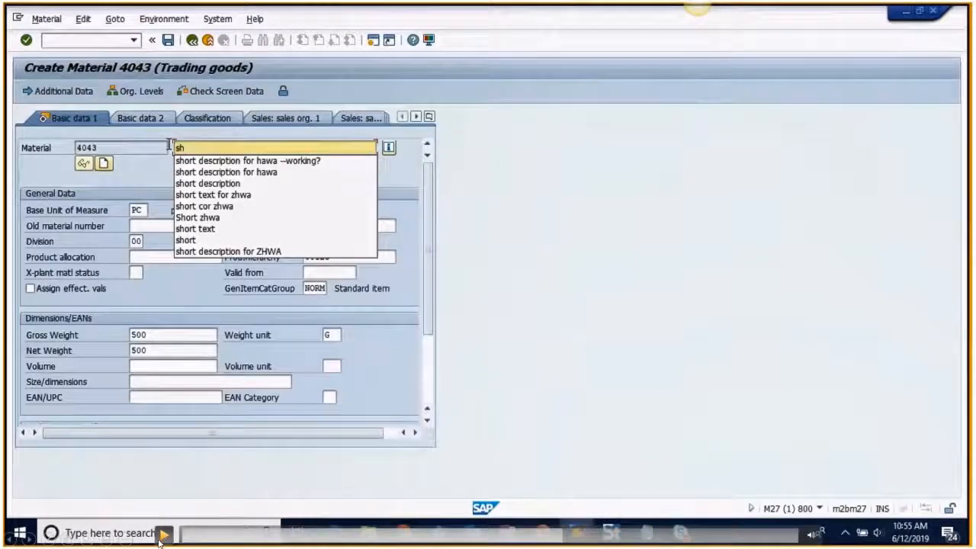
pyautogui.write('short text')
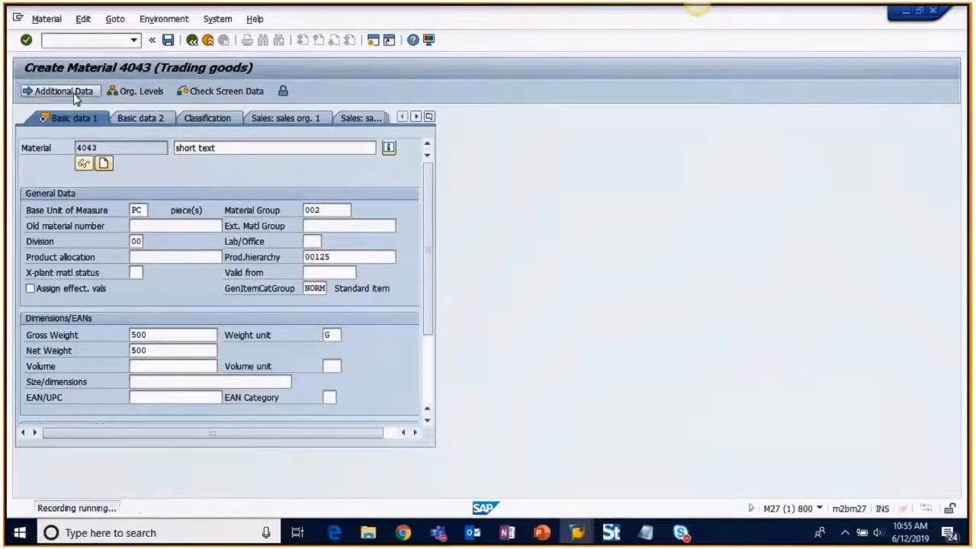
pyautogui.click(60, 91)
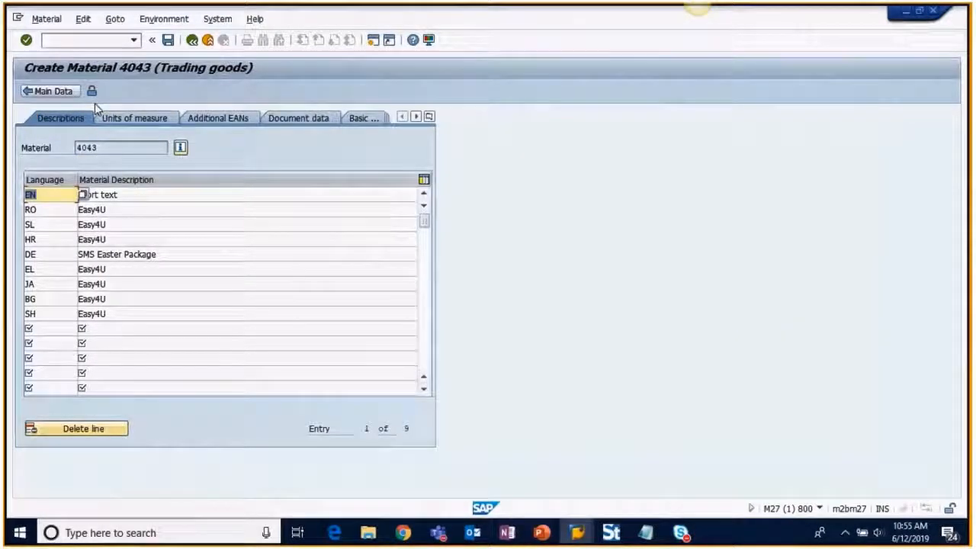
pyautogui.click(429, 116)
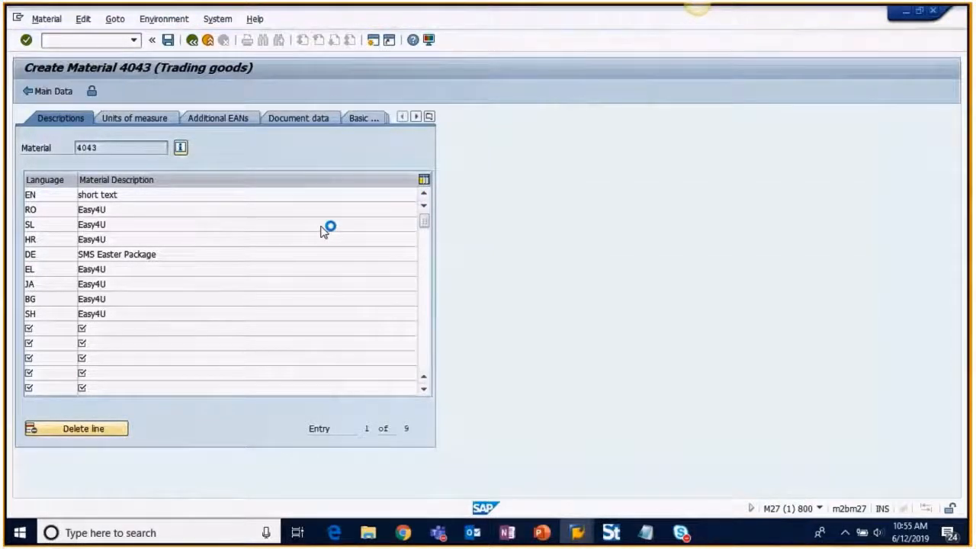
# Step: Replace the Easy4U basic data text with 'long text'
pyautogui.click(364, 118)
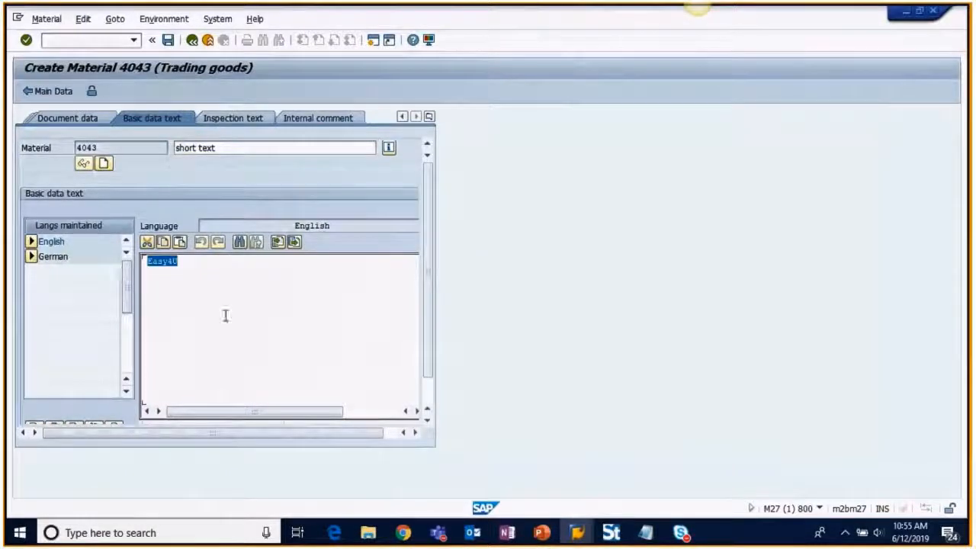
pyautogui.write('long text')
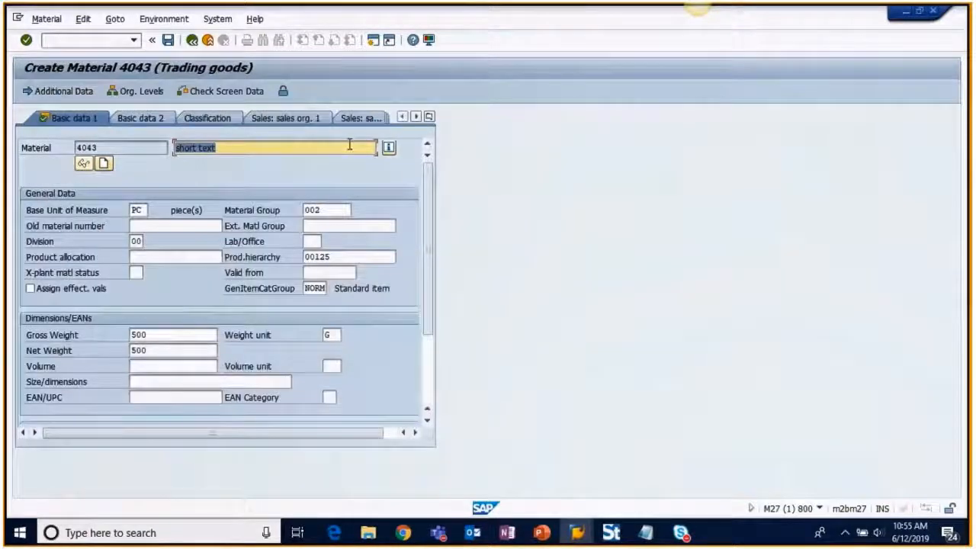
# Step: Show the full list of material master views for material 4043
pyautogui.click(416, 116)
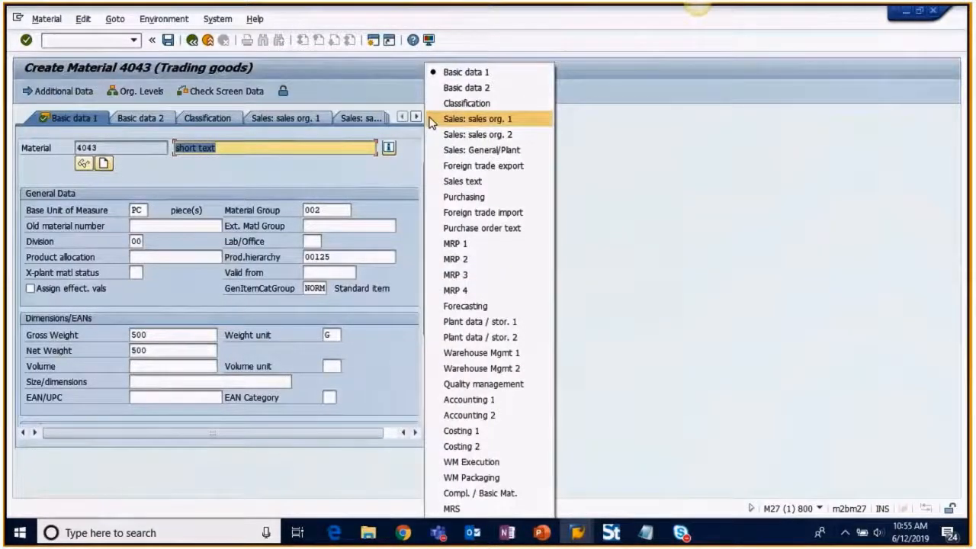
pyautogui.click(466, 87)
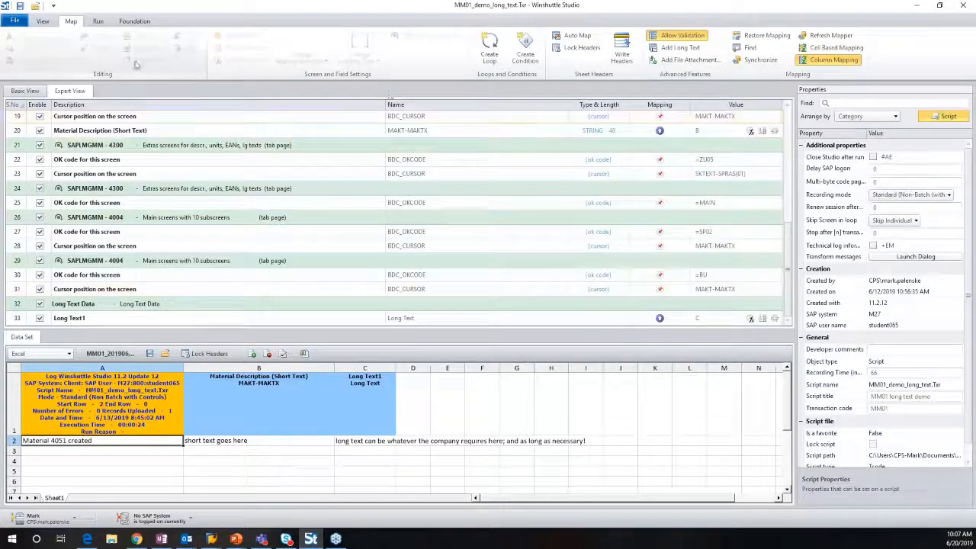
# Step: Switch MM01_demo_long_text.Txr from Expert View to Basic View showing the eight essential fields
pyautogui.click(24, 90)
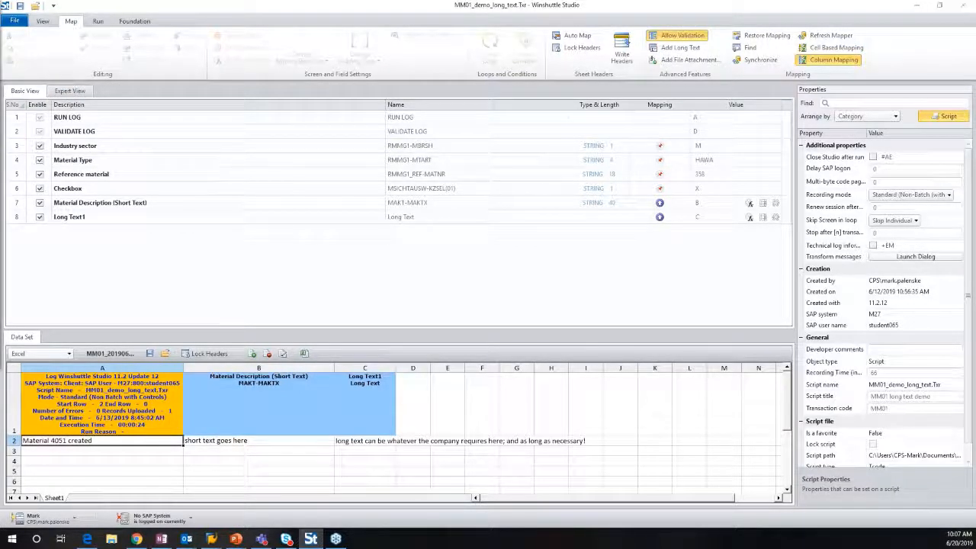
pyautogui.click(14, 20)
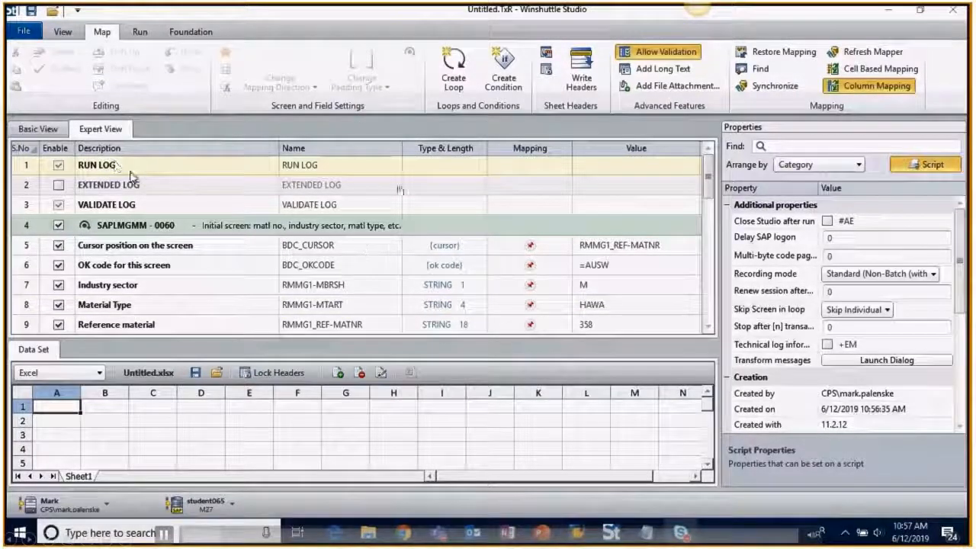
# Step: Remove the earlier RUN LOG mapping and map RUN LOG to column A
pyautogui.click(97, 165)
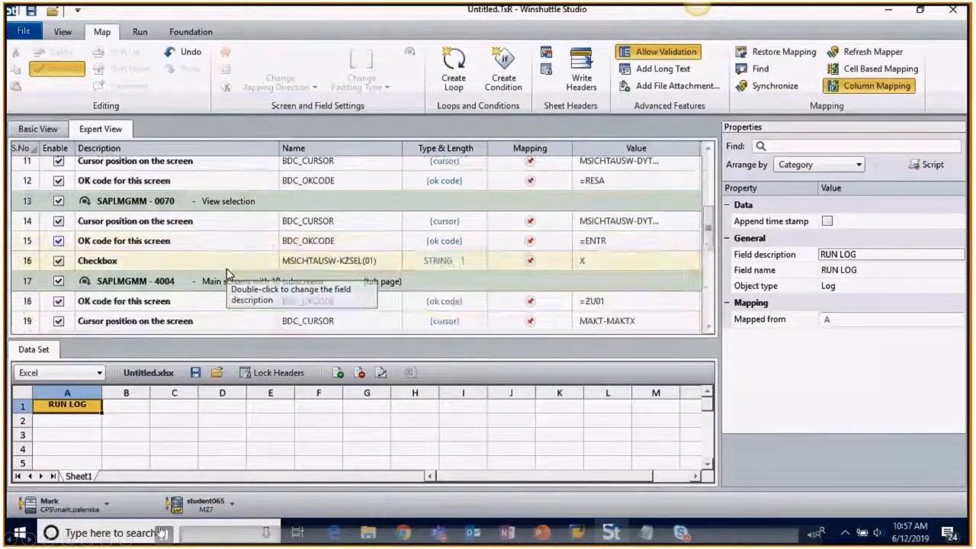
pyautogui.scroll(-3)
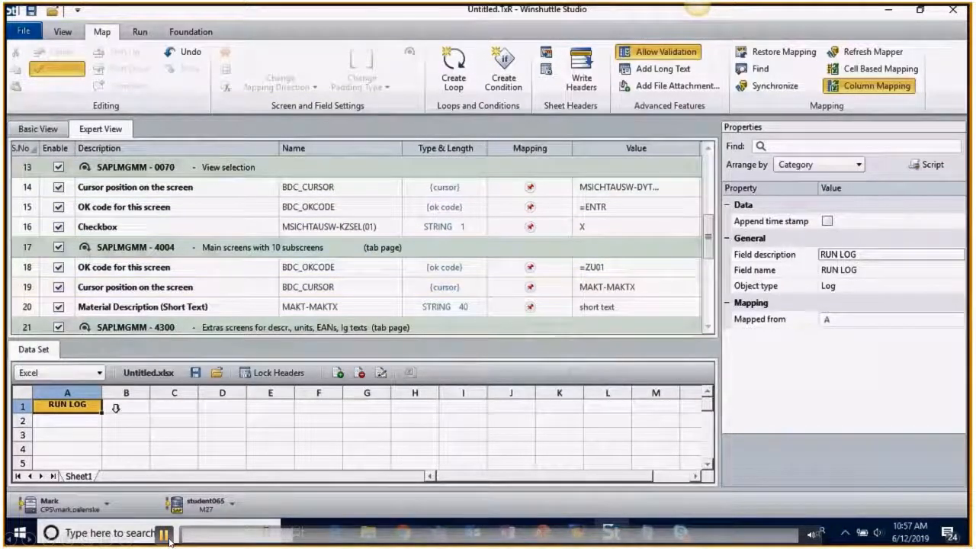
pyautogui.click(126, 406)
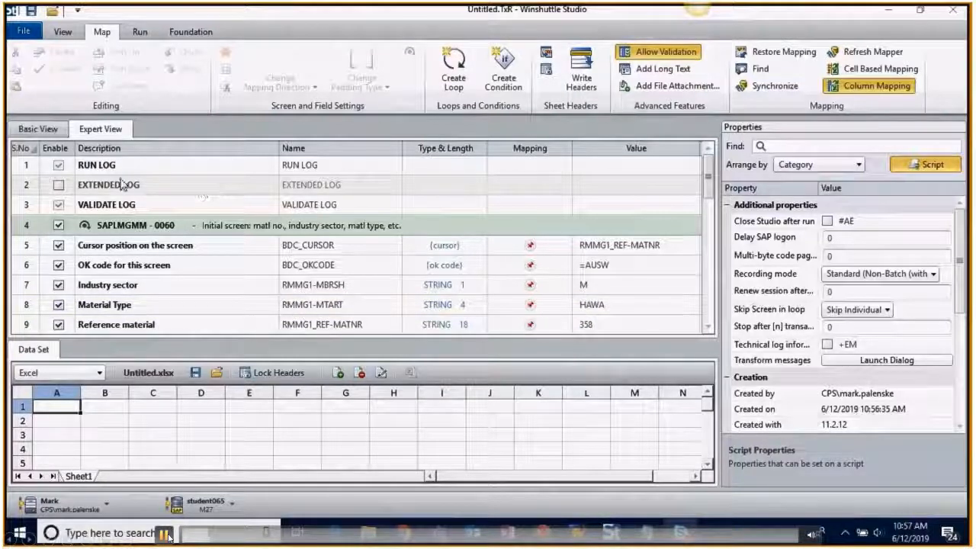
pyautogui.click(97, 165)
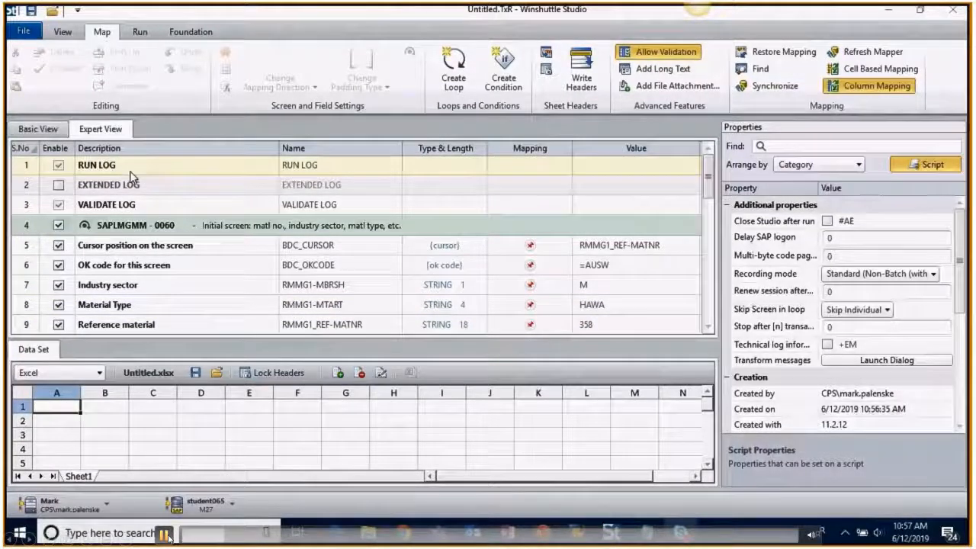
pyautogui.click(97, 165)
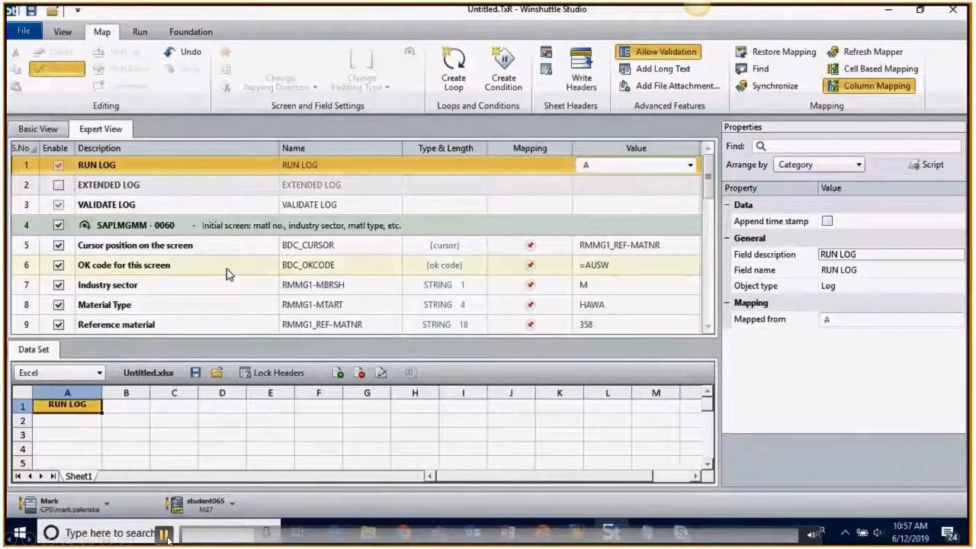
# Step: Map Material Description (Short Text) to column B and Long Text1 to column C
pyautogui.scroll(-3)
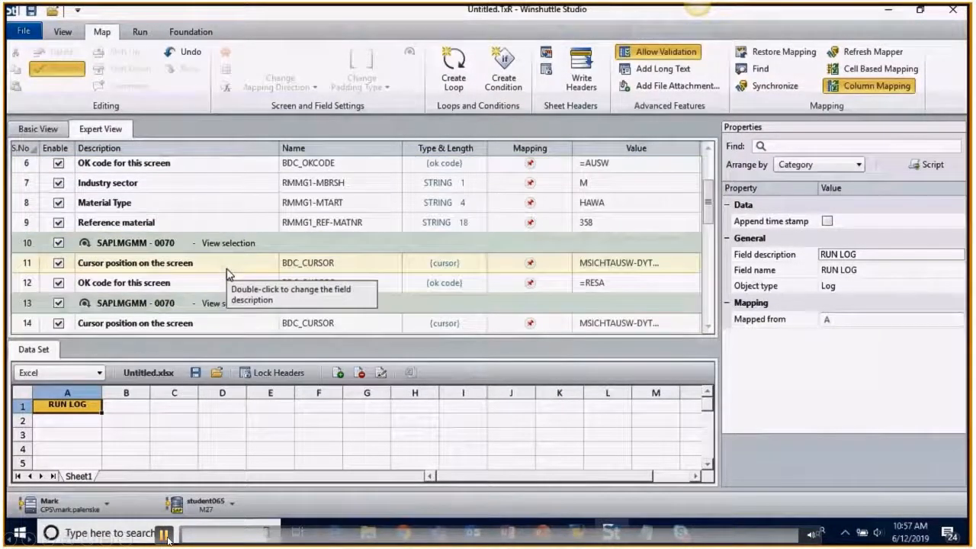
pyautogui.scroll(-3)
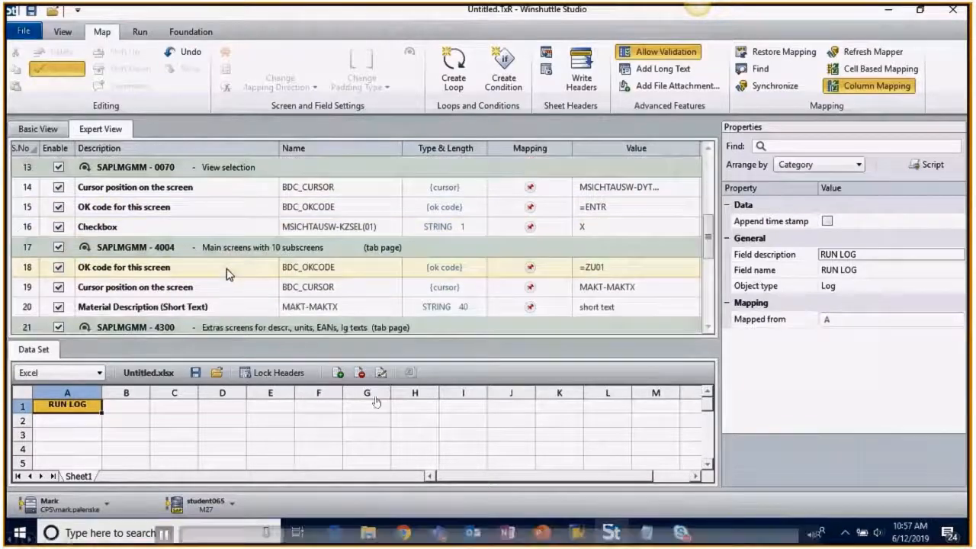
pyautogui.click(125, 404)
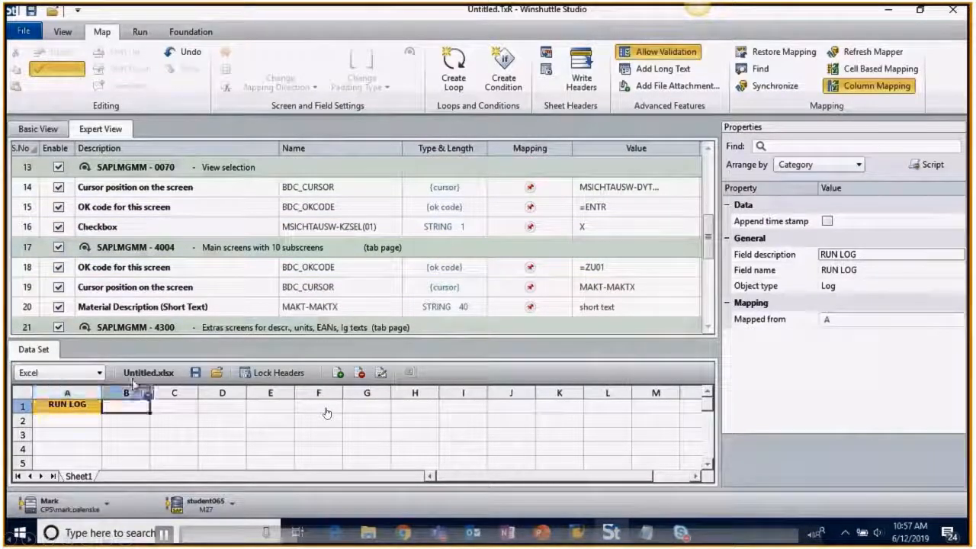
pyautogui.click(142, 306)
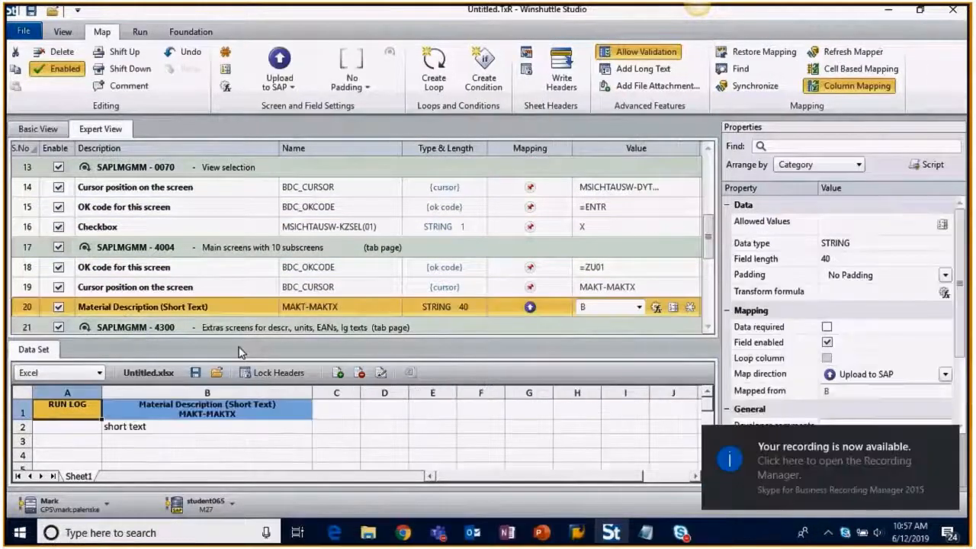
pyautogui.scroll(-3)
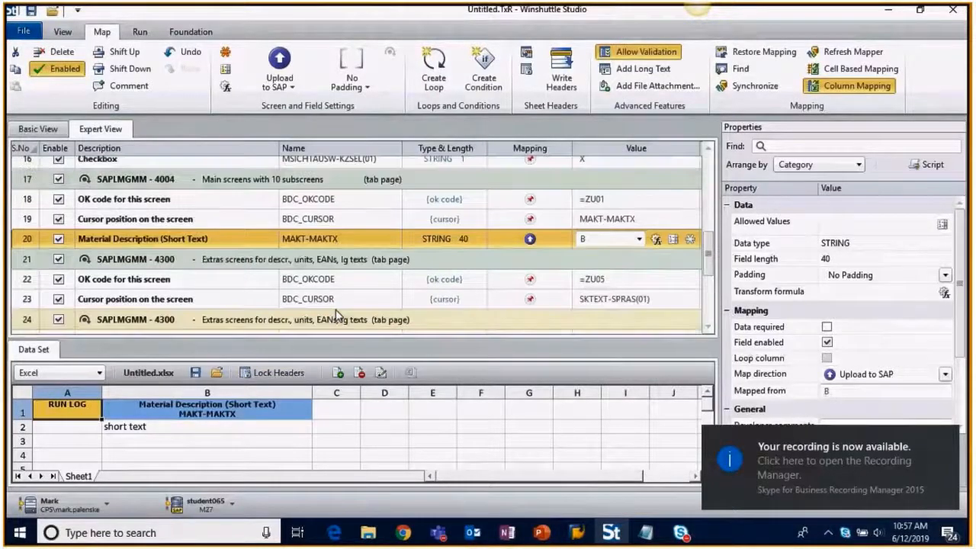
pyautogui.scroll(-3)
pyautogui.write(' goes here')
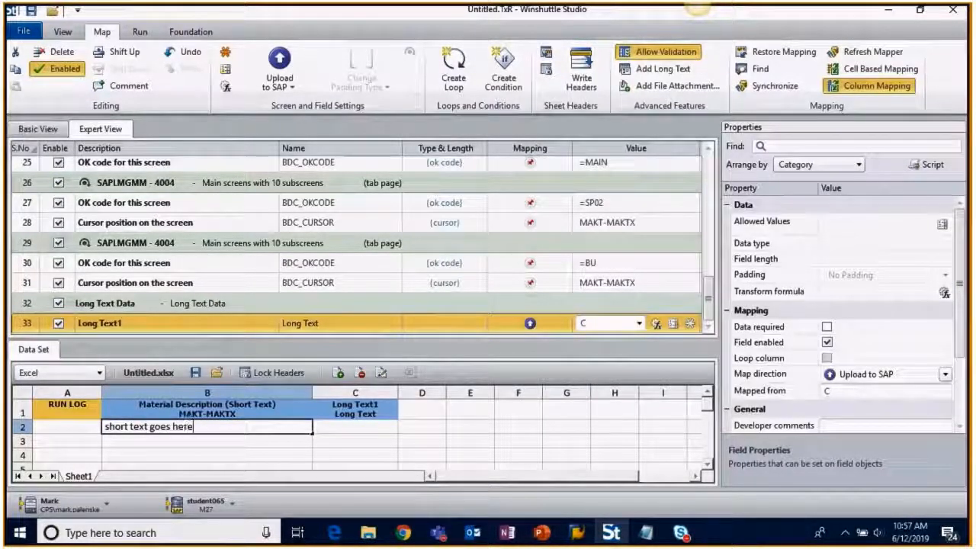
# Step: Fill cell C2 with sample long text: it can be whatever the company requires, as long as necessary
pyautogui.click(354, 426)
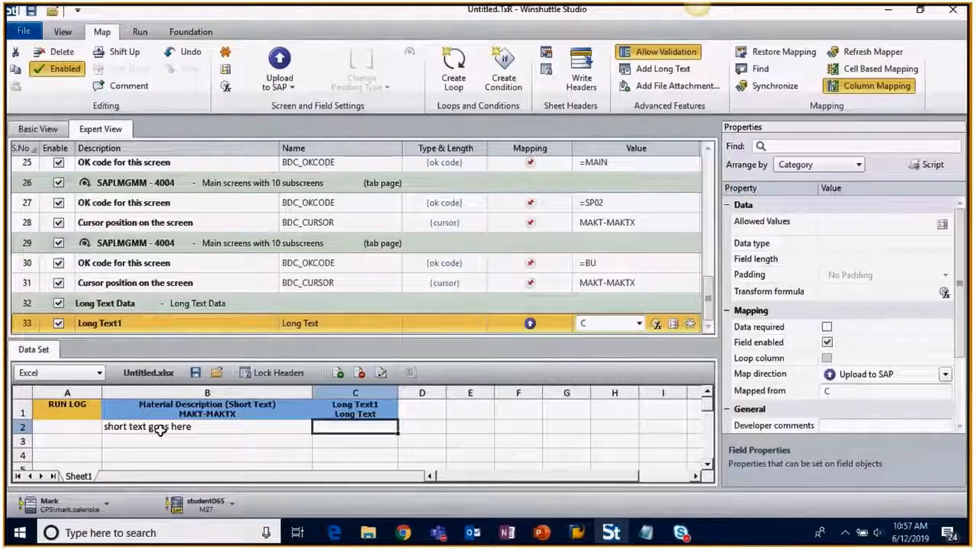
pyautogui.write('long text')
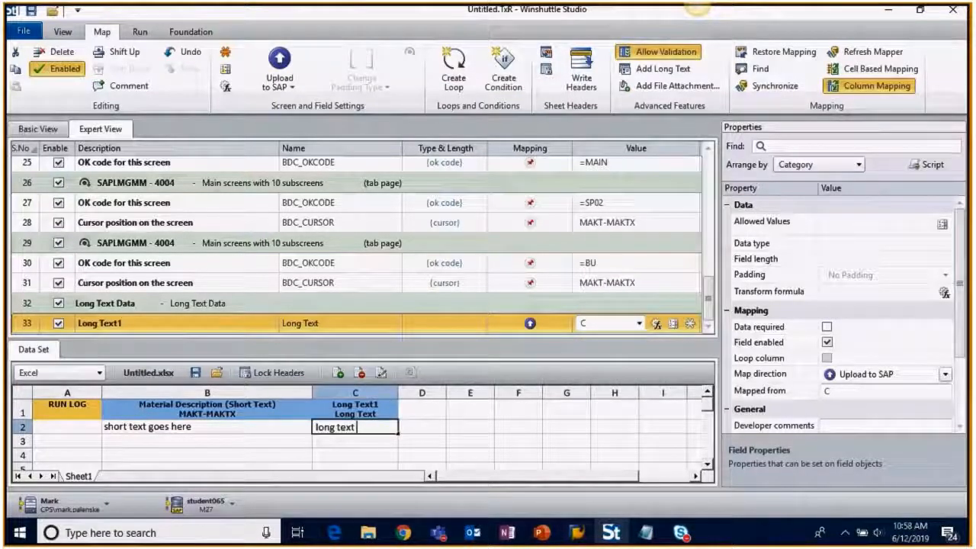
pyautogui.write('can be')
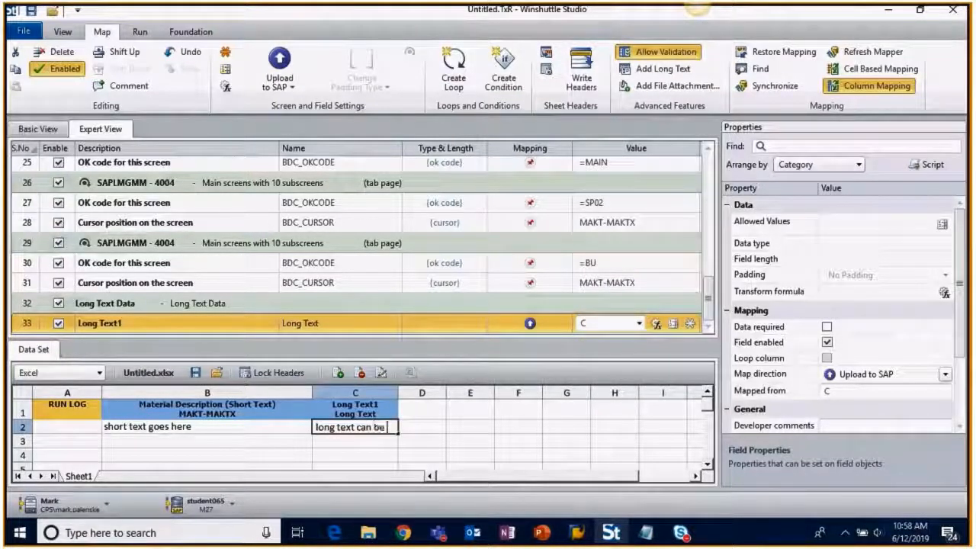
pyautogui.write('whatever the co')
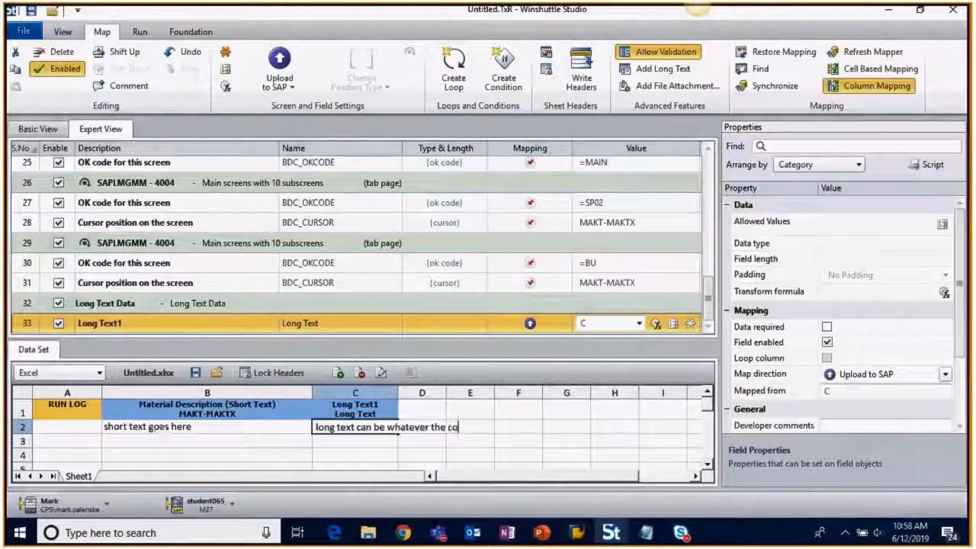
pyautogui.write('mpa')
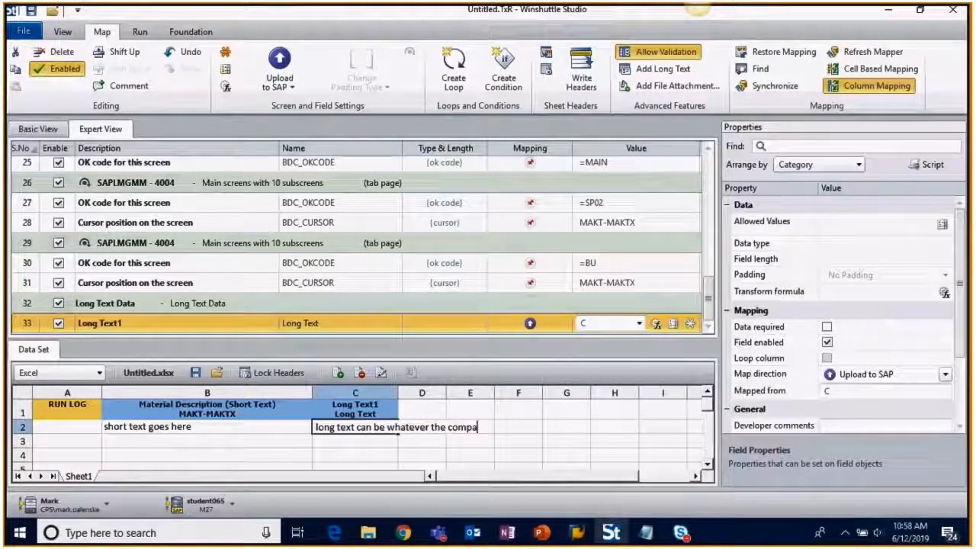
pyautogui.write('ny requires here; and as long')
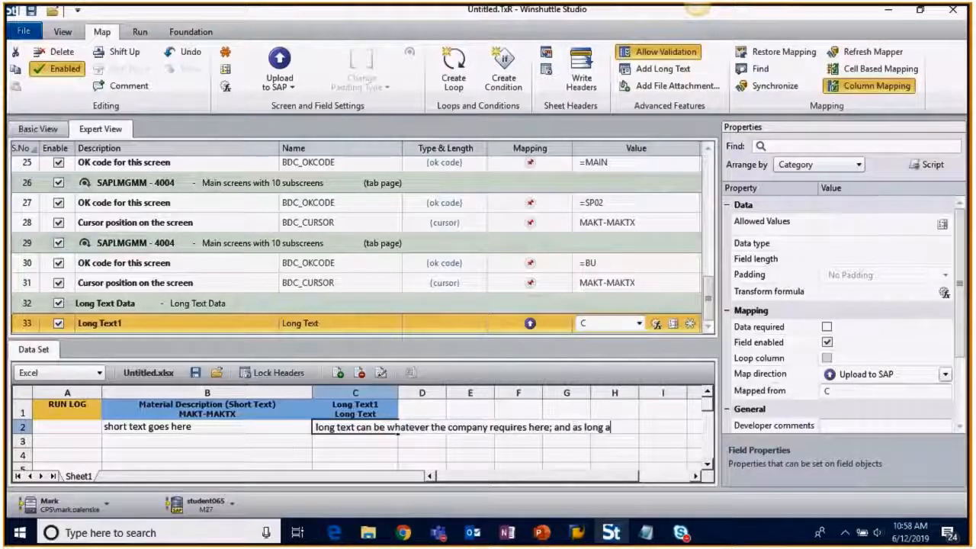
pyautogui.write('as necessary')
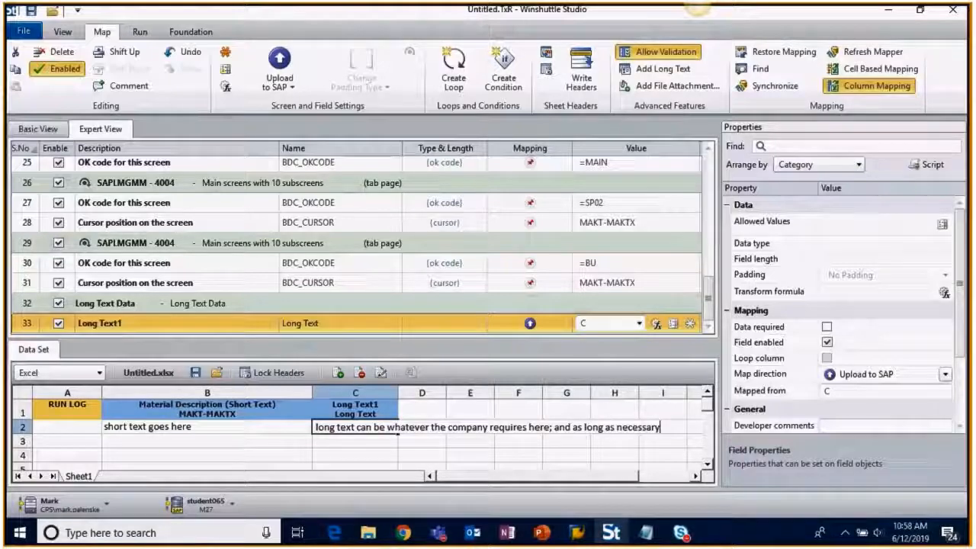
pyautogui.click(24, 31)
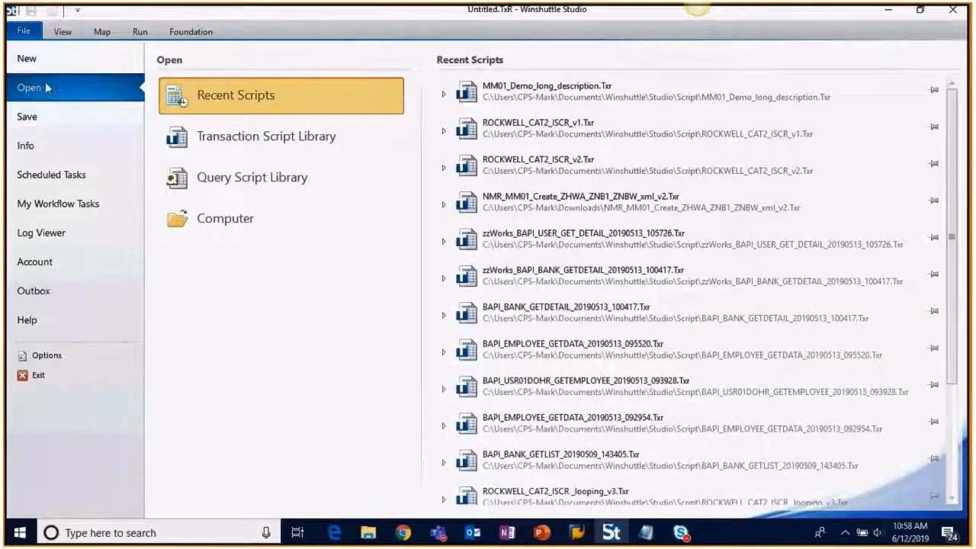
# Step: Name the script MM01_demo_long_text, title it MM01 long text demo, and save both files
pyautogui.click(27, 116)
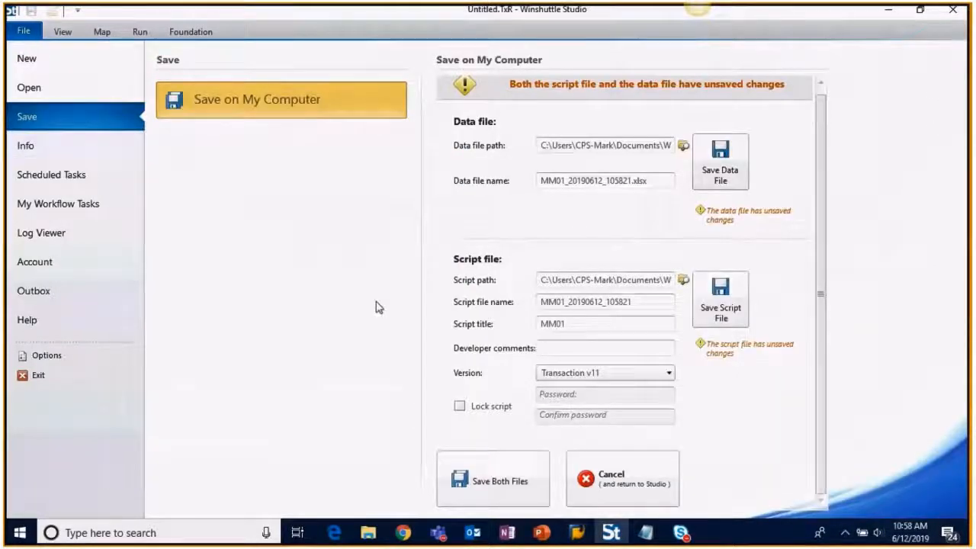
pyautogui.moveTo(479, 375)
pyautogui.write('MM01_demo_')
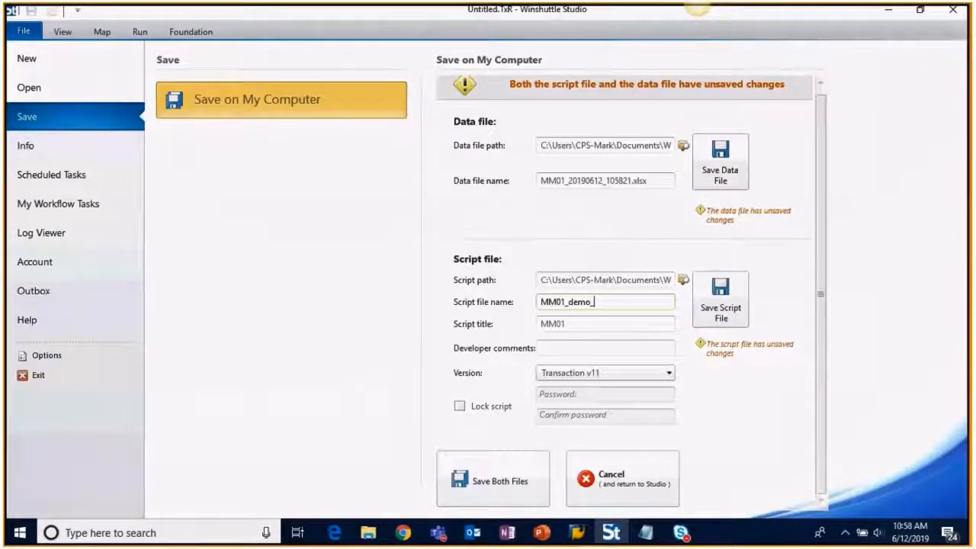
pyautogui.write('long_text')
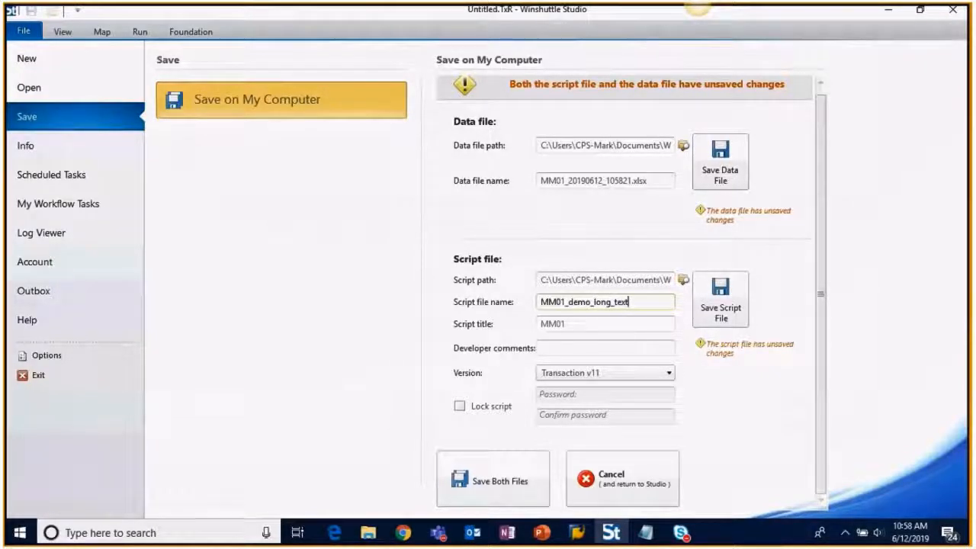
pyautogui.click(604, 323)
pyautogui.write(' long text demo')
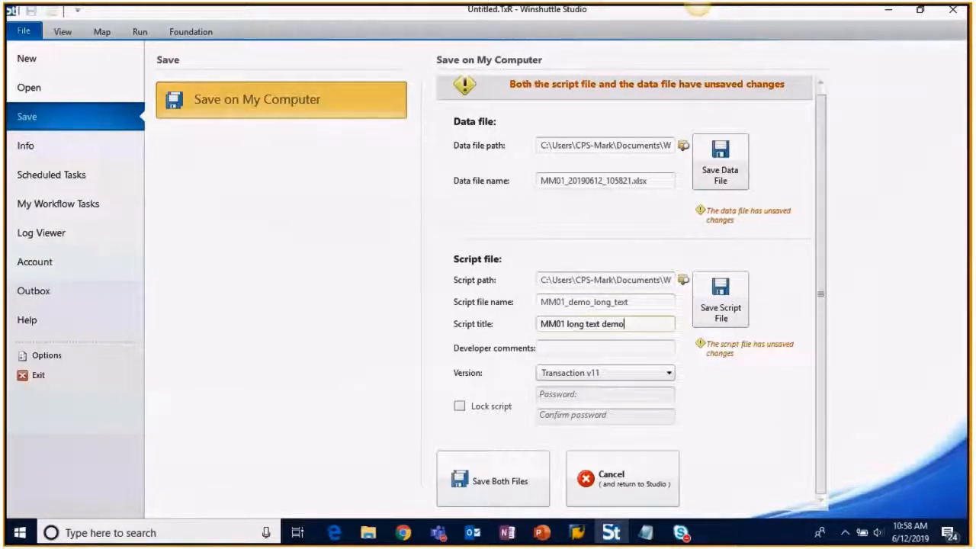
pyautogui.click(493, 479)
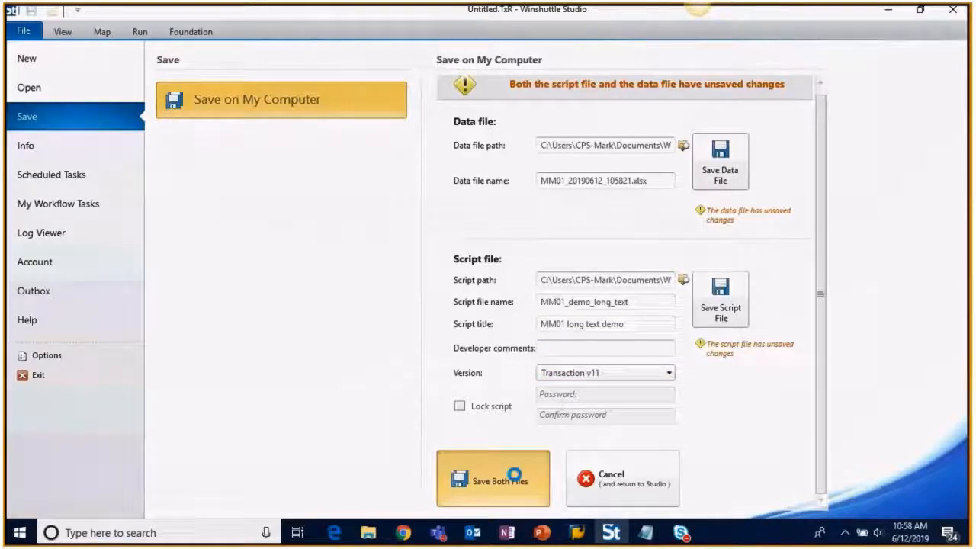
pyautogui.click(493, 479)
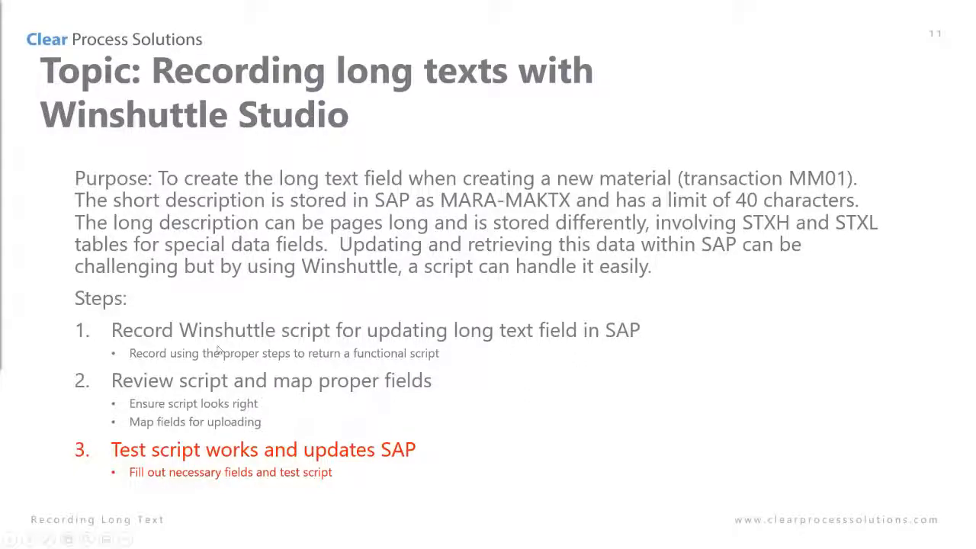
pyautogui.moveTo(481, 419)
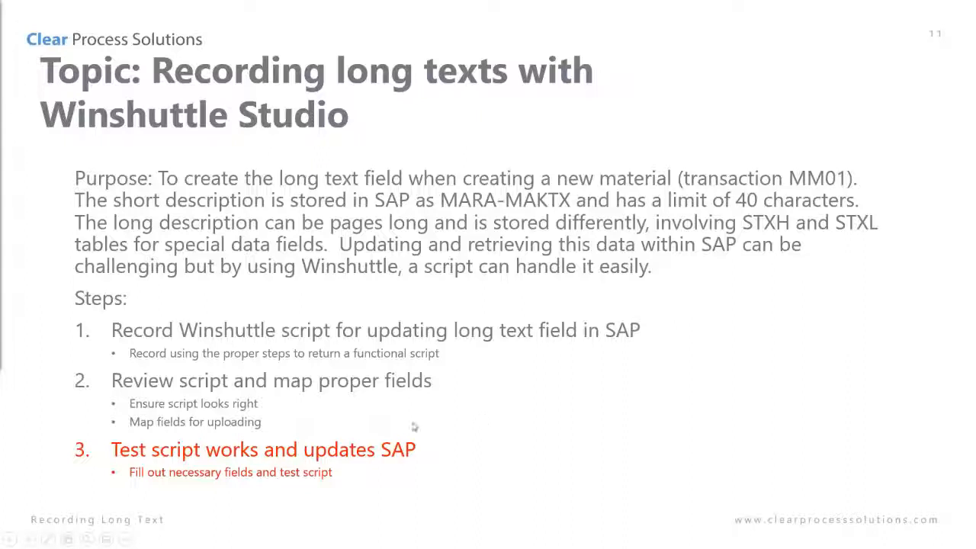
pyautogui.moveTo(217, 465)
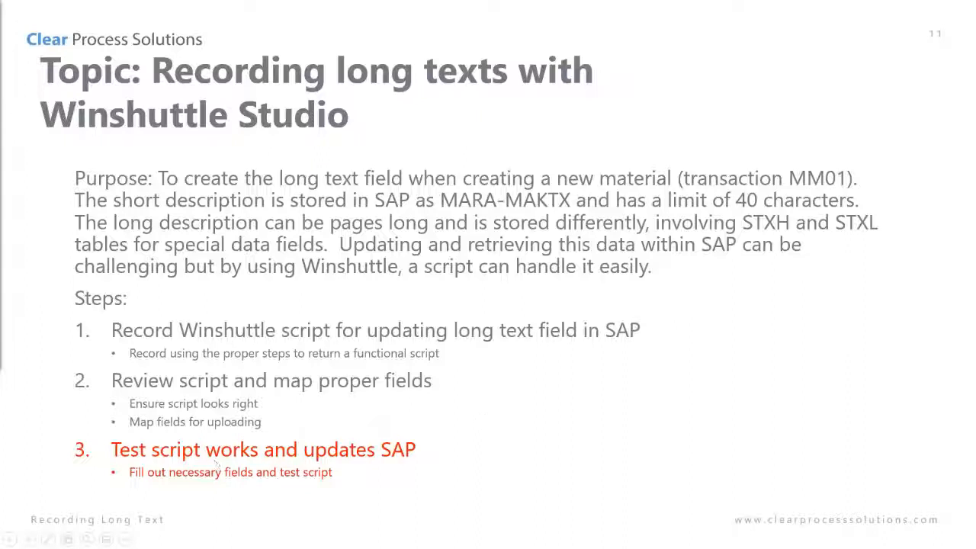
pyautogui.moveTo(3, 466)
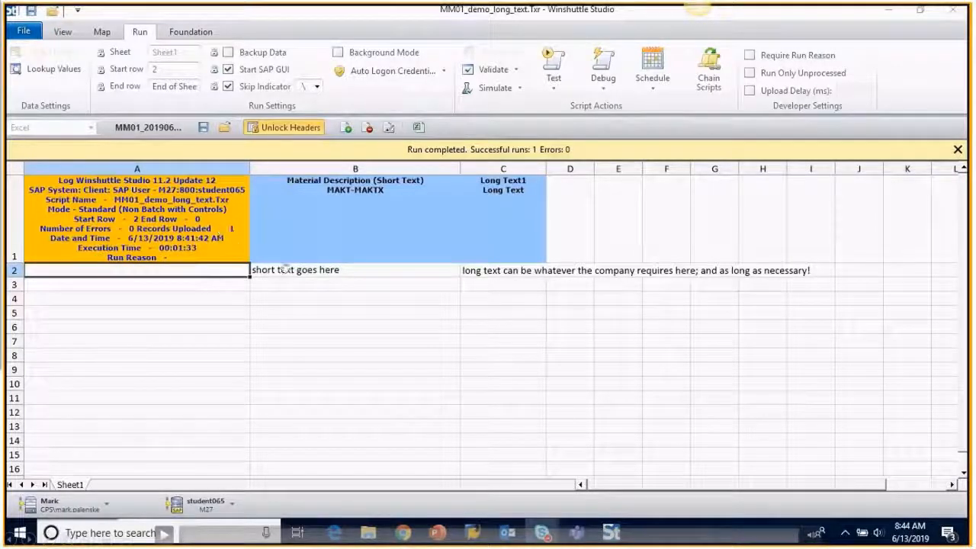
pyautogui.moveTo(512, 277)
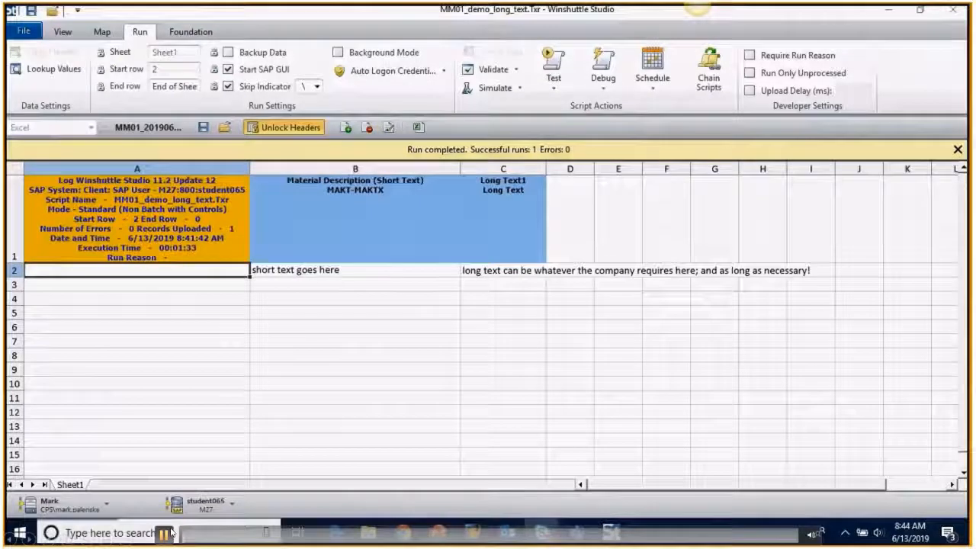
pyautogui.moveTo(461, 243)
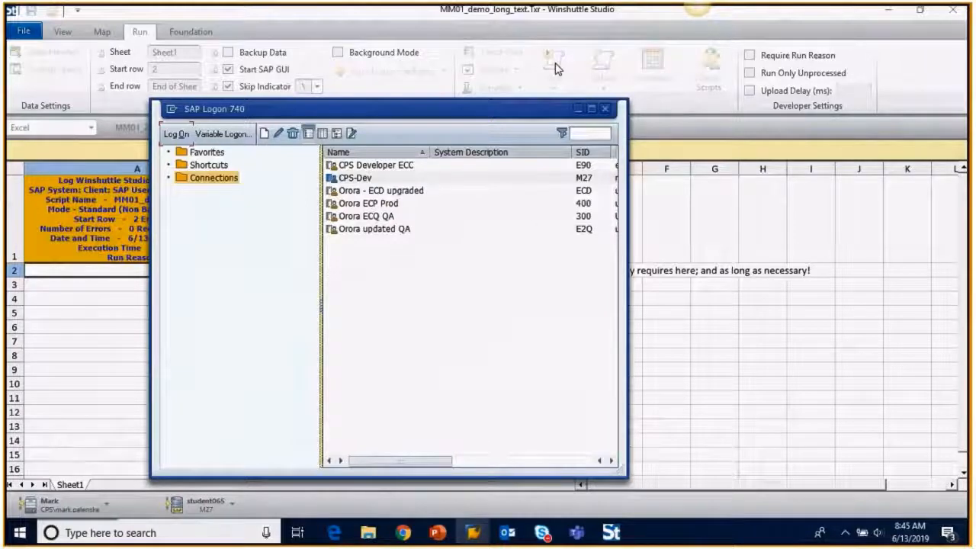
pyautogui.moveTo(572, 98)
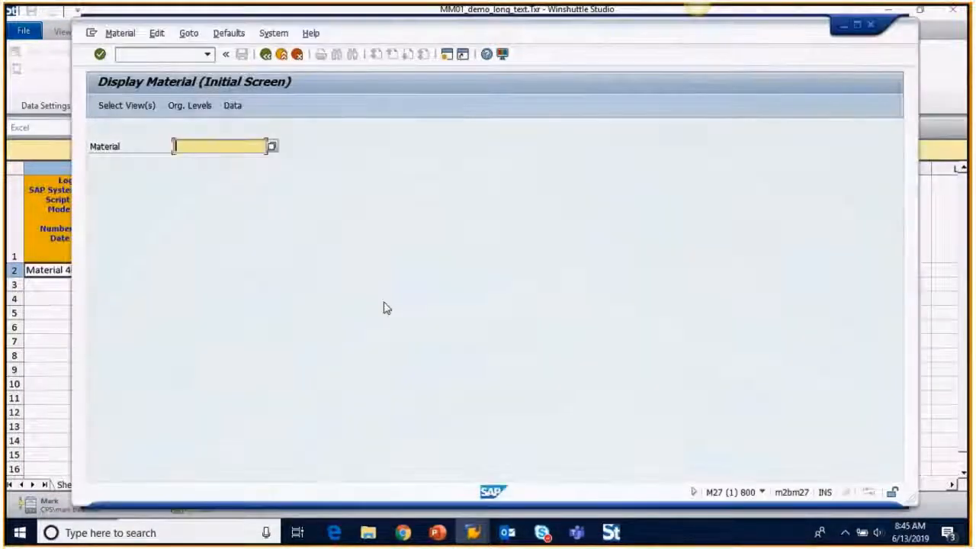
# Step: Display material 4051's Basic Data 1, then its basic data text, confirming the uploaded long text
pyautogui.write('4051')
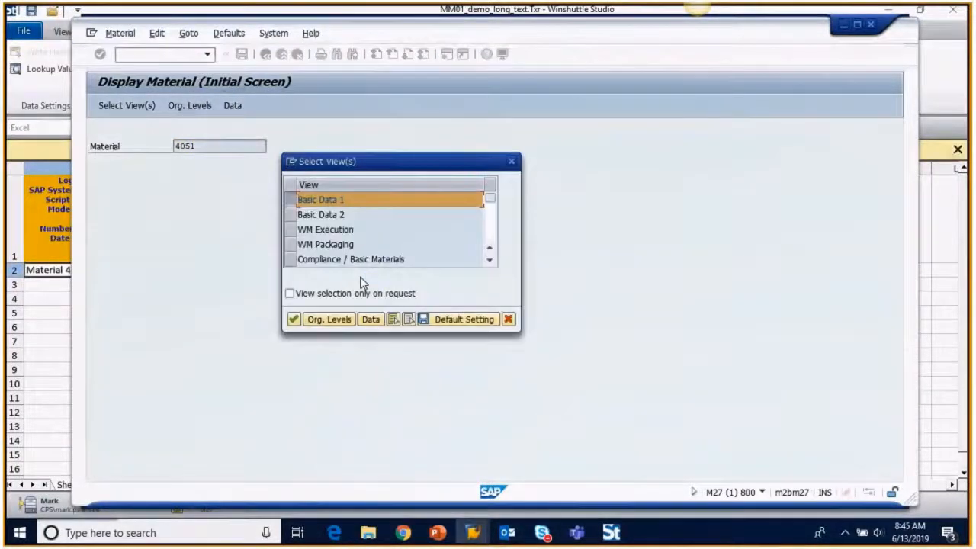
pyautogui.click(294, 318)
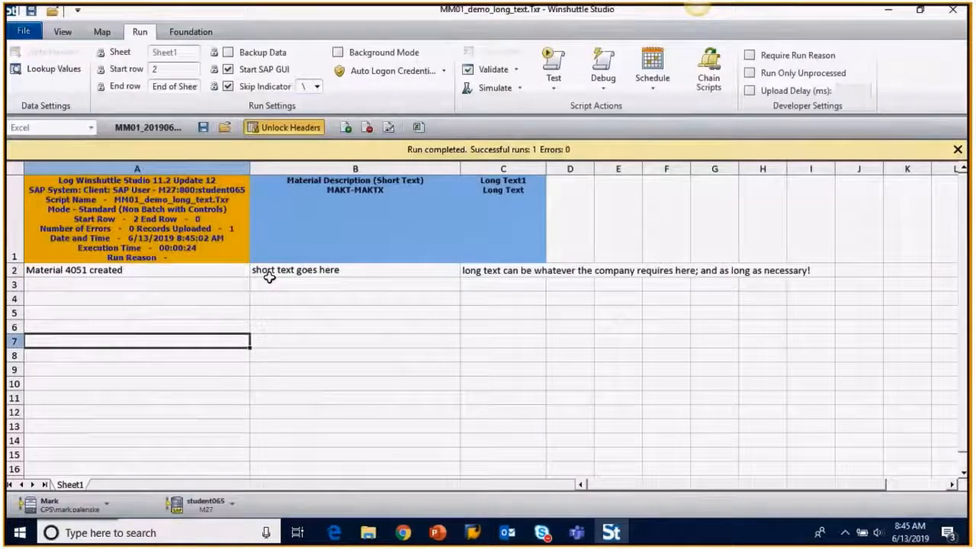
pyautogui.click(502, 270)
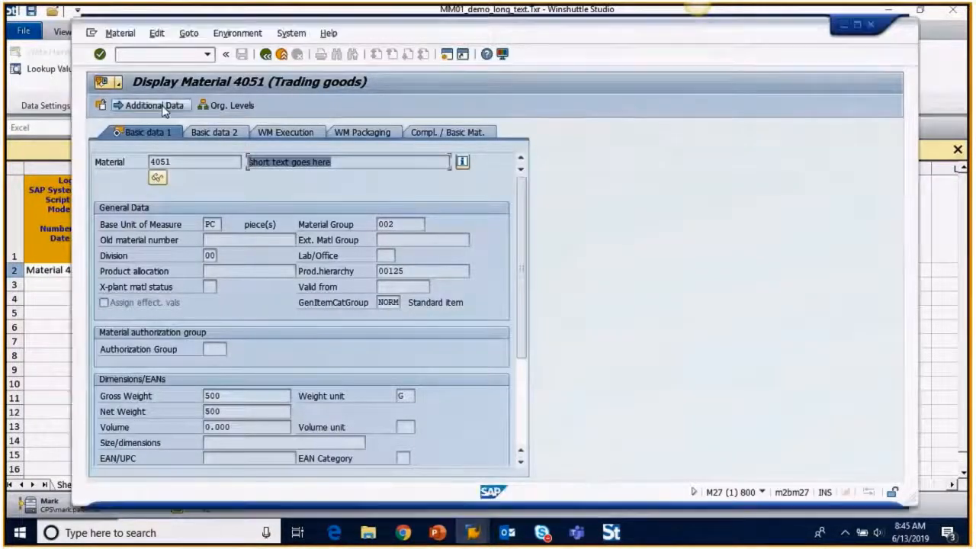
pyautogui.click(150, 105)
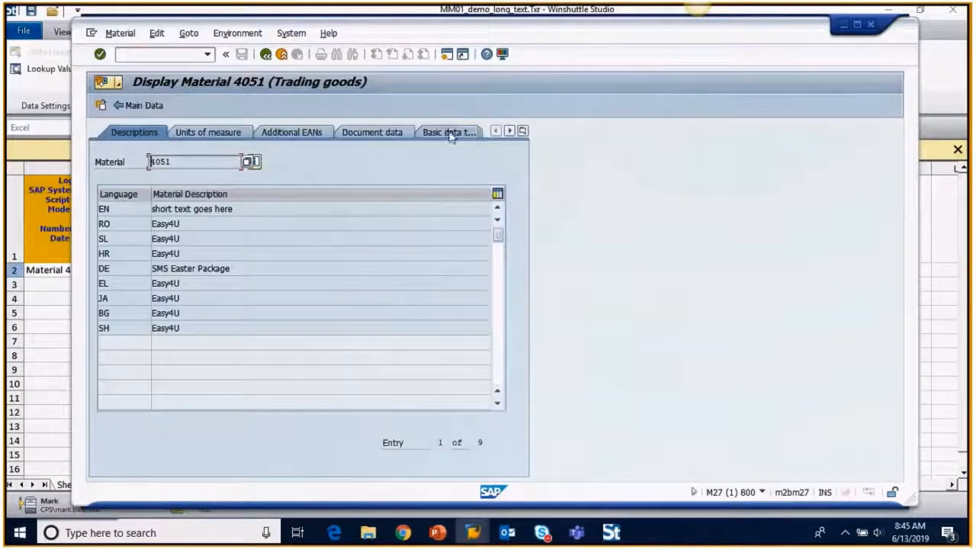
pyautogui.click(449, 132)
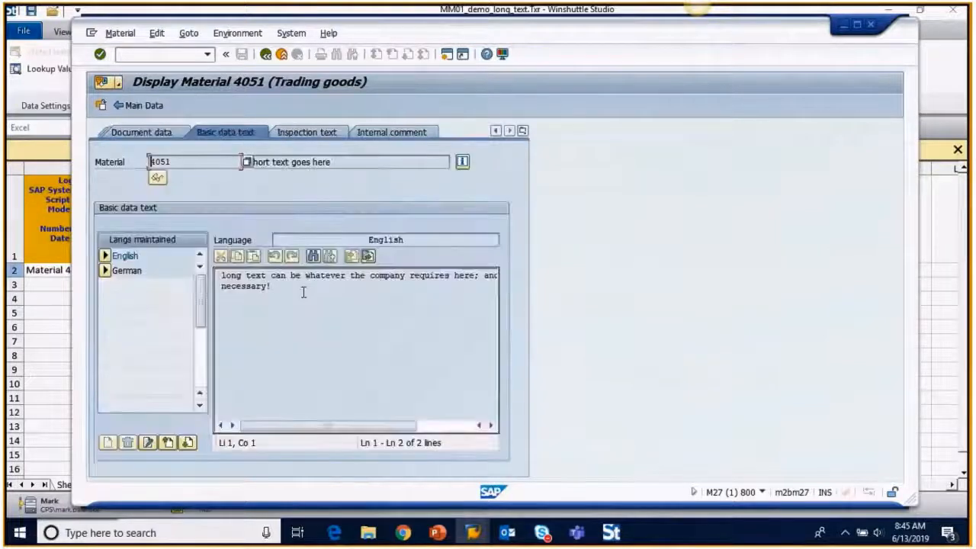
pyautogui.moveTo(222, 276); pyautogui.dragTo(270, 285)
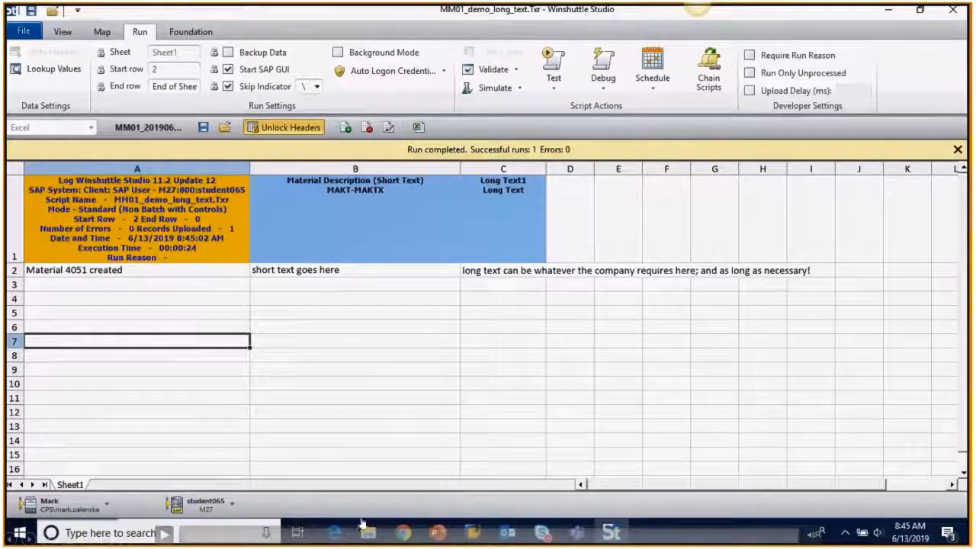
pyautogui.moveTo(195, 375)
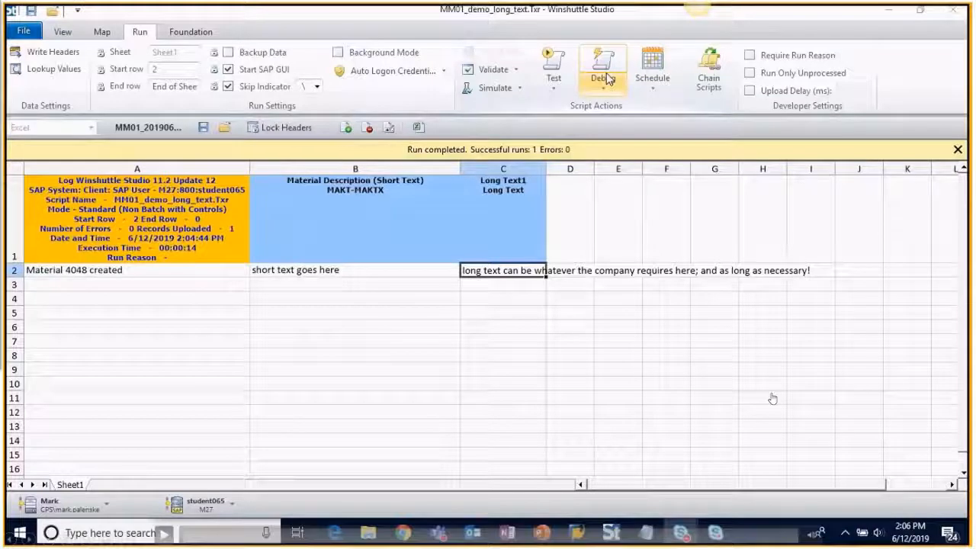
pyautogui.moveTo(503, 404)
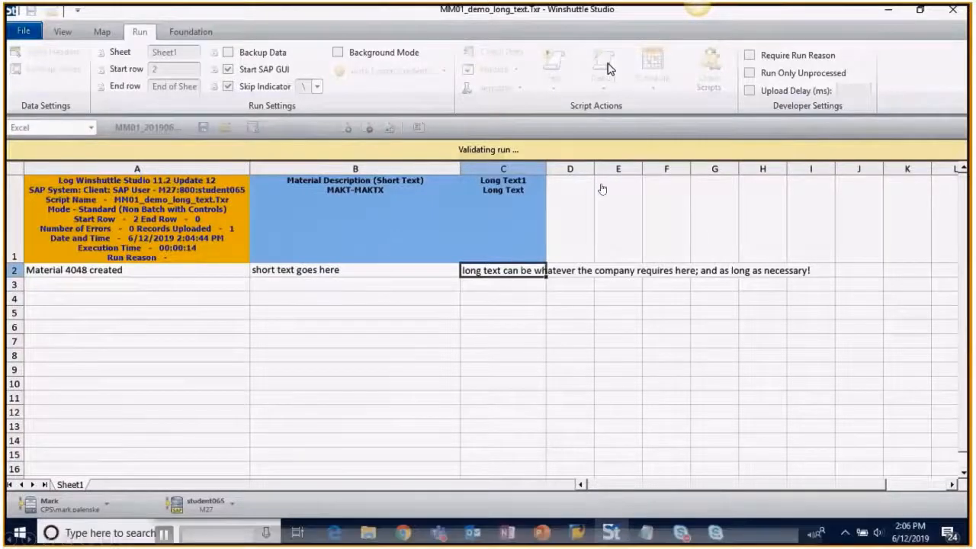
pyautogui.moveTo(426, 363)
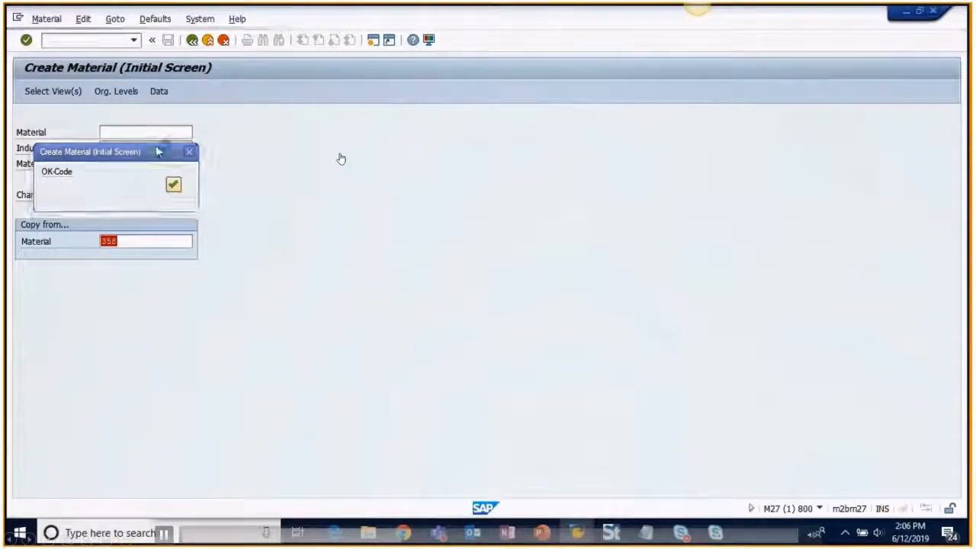
# Step: Accept the remaining OK-codes (=ZU01, =ZU05, =SP02, =BU) so the run completes and material 4049 is created
pyautogui.write('=RESA')
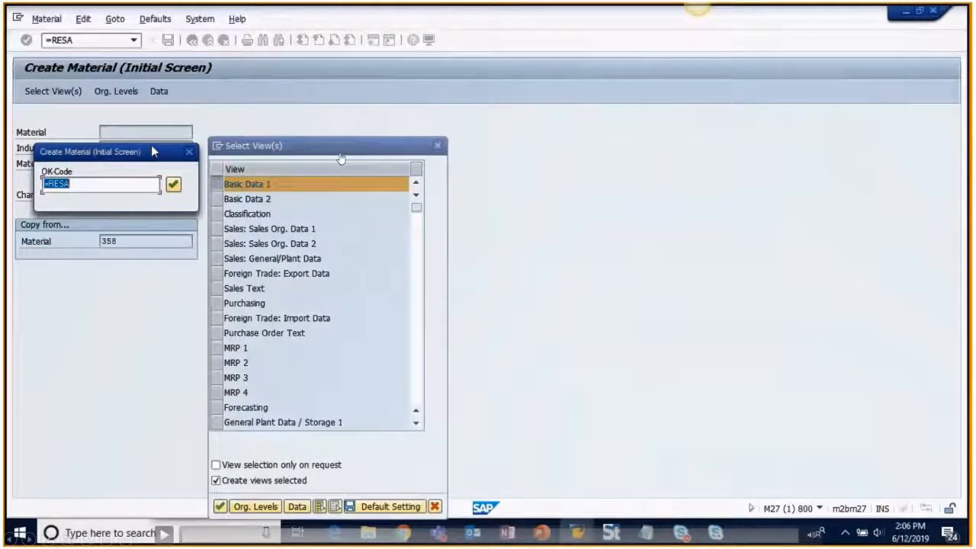
pyautogui.moveTo(647, 261)
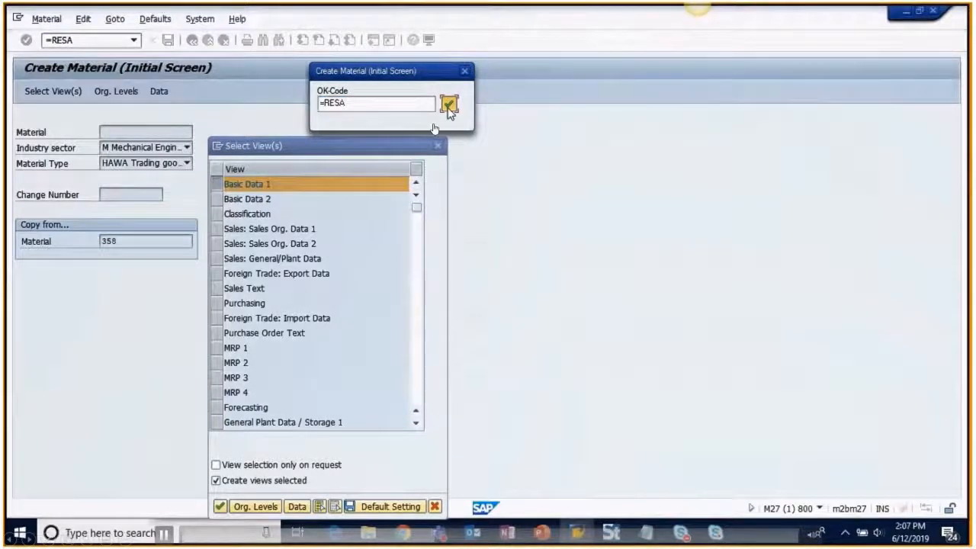
pyautogui.click(448, 105)
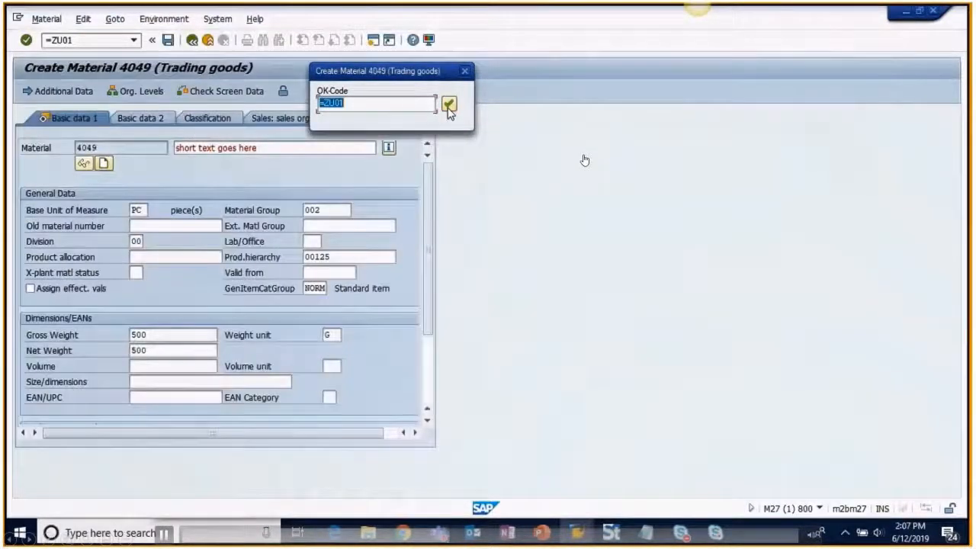
pyautogui.click(448, 105)
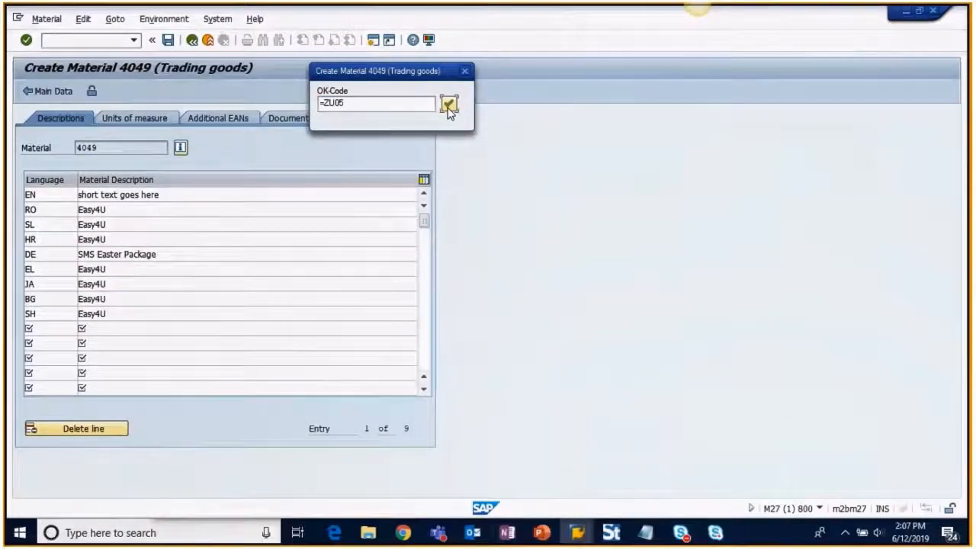
pyautogui.click(449, 105)
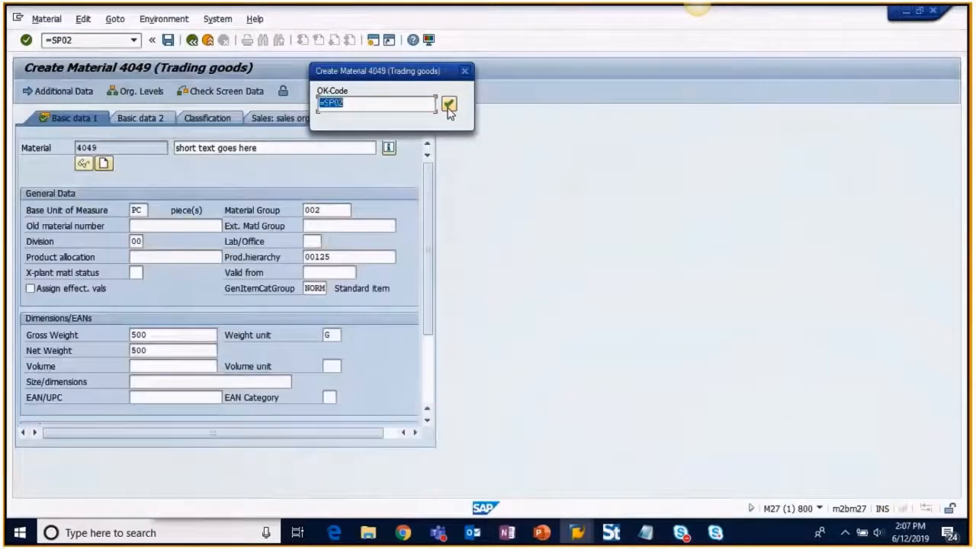
pyautogui.click(449, 104)
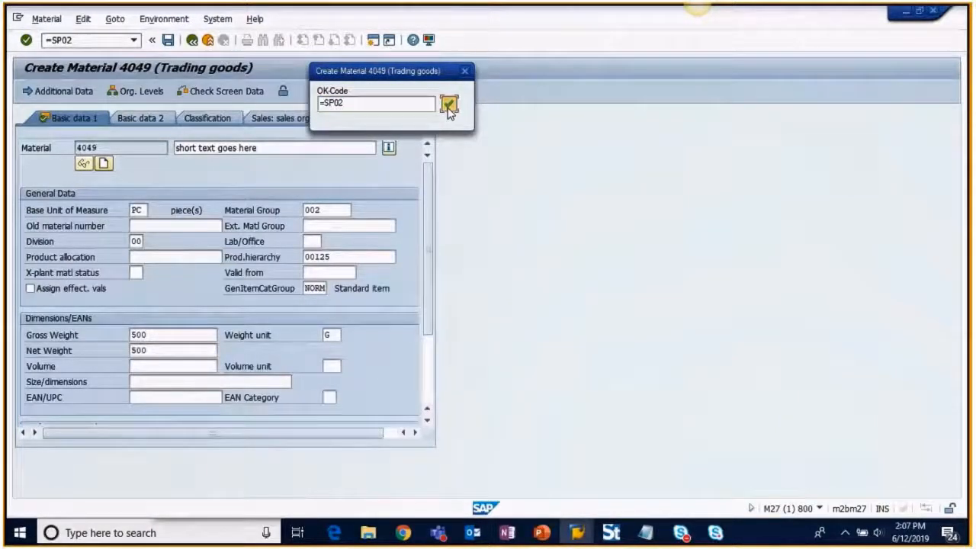
pyautogui.click(448, 104)
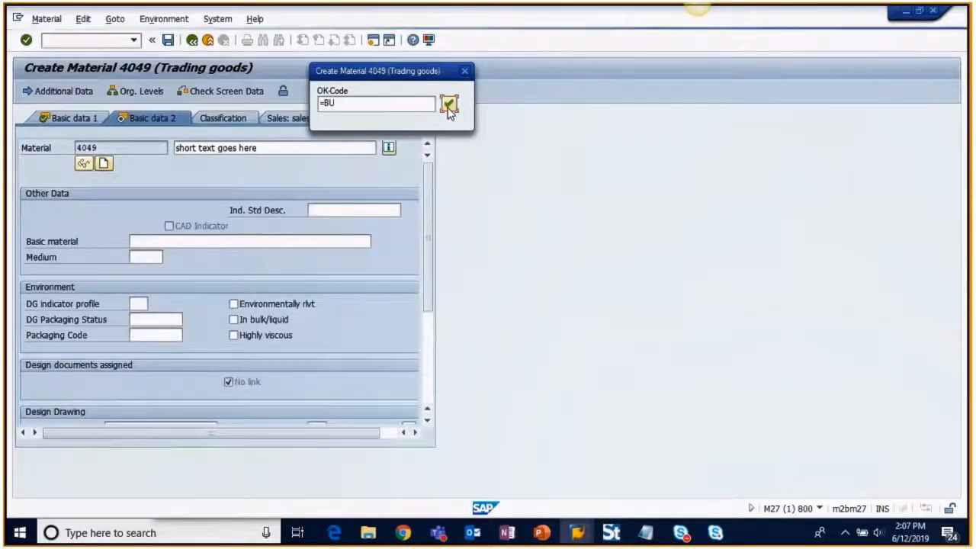
pyautogui.click(449, 105)
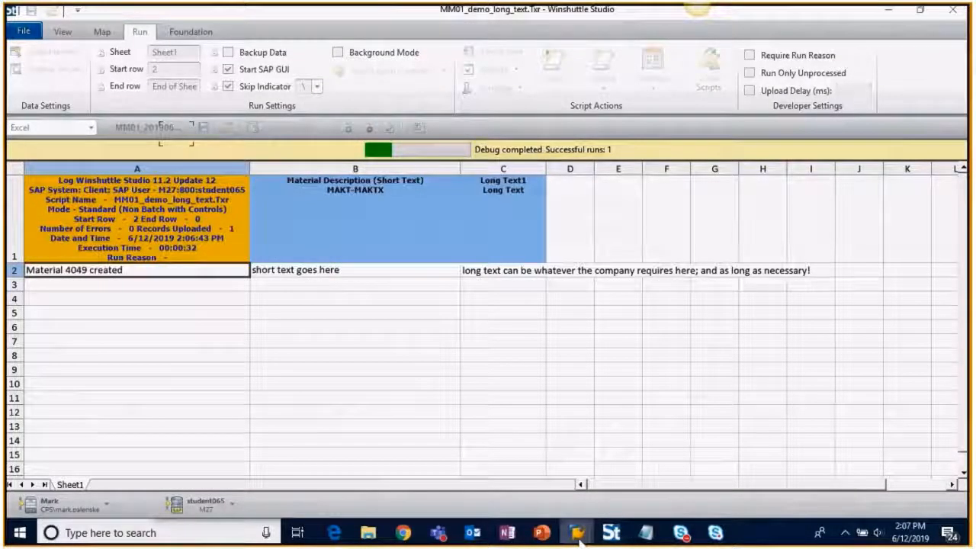
# Step: Back out of the current material and display material 4049 with its Basic Data 1 views
pyautogui.click(575, 532)
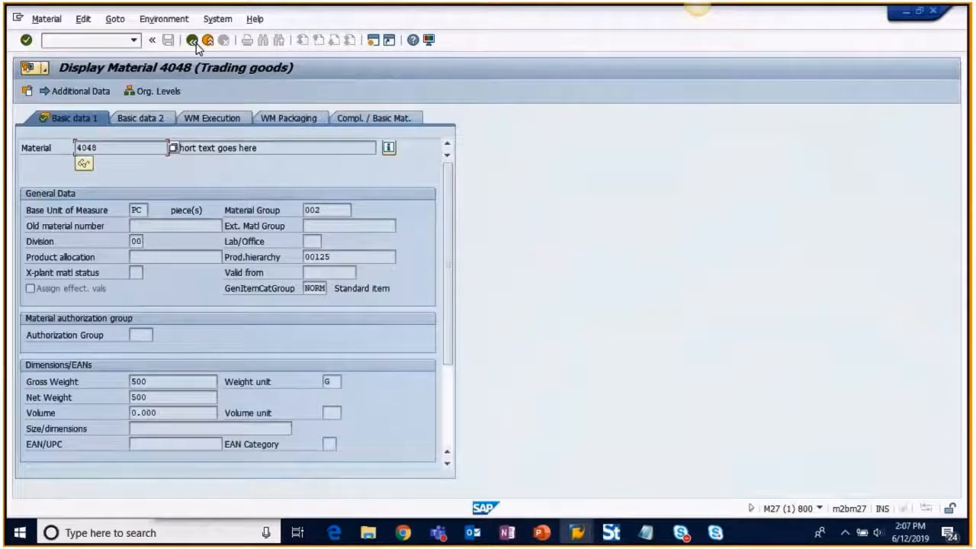
pyautogui.click(152, 40)
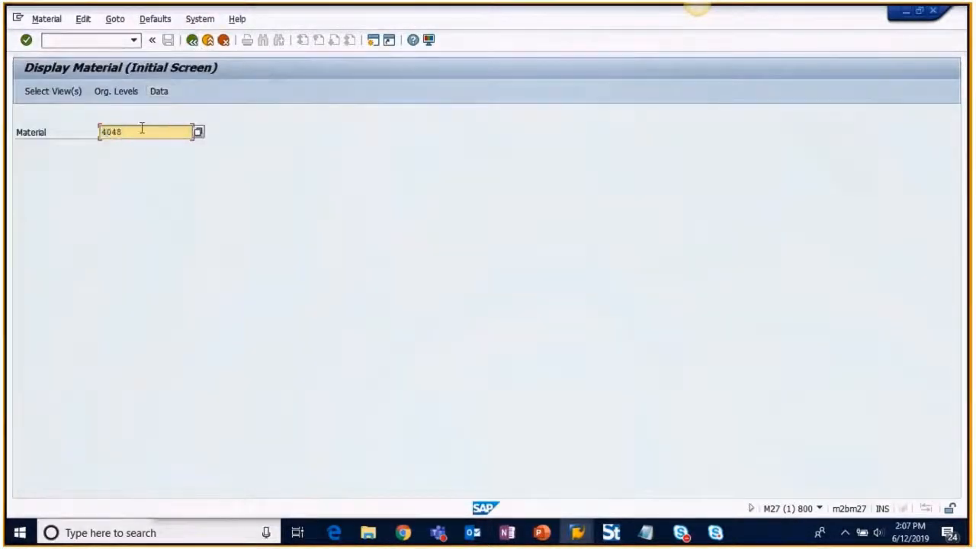
pyautogui.write('4049')
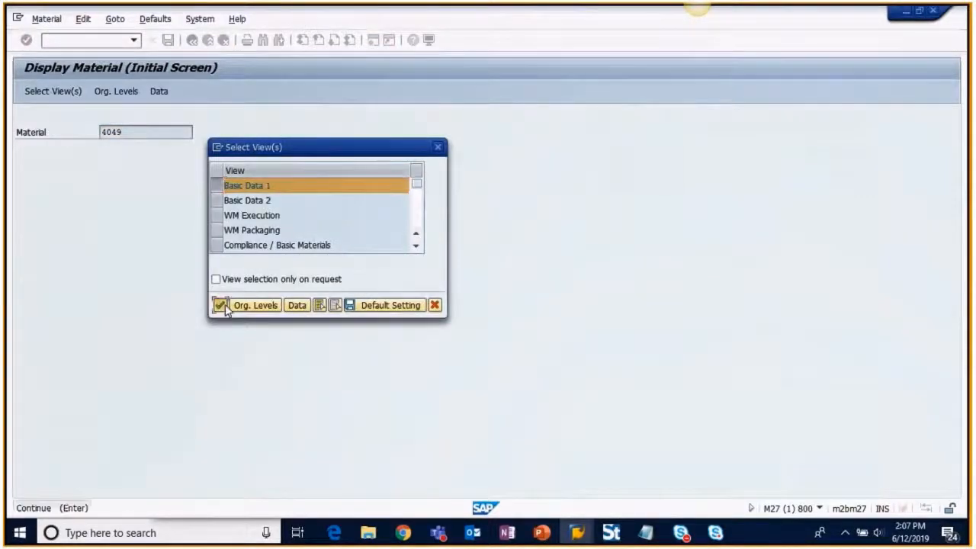
pyautogui.click(220, 305)
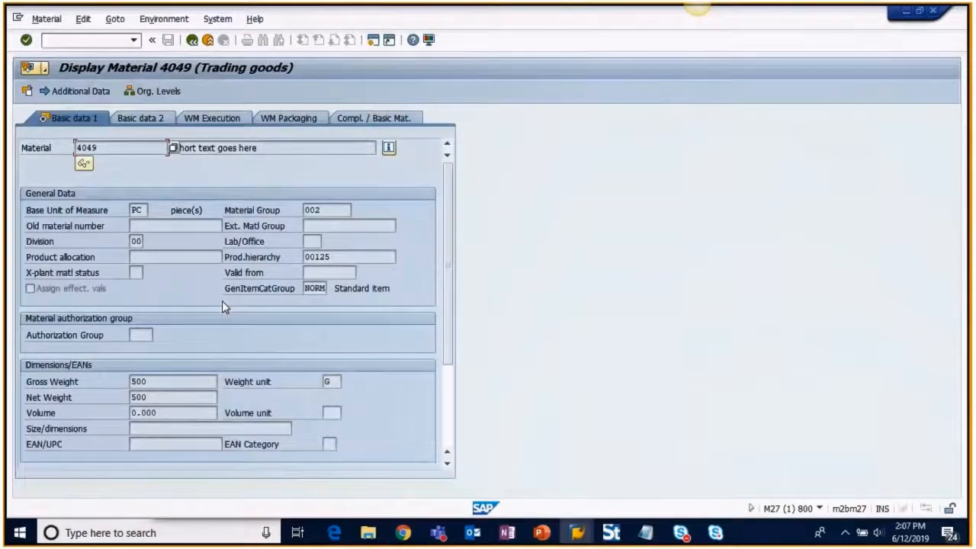
pyautogui.moveTo(247, 163)
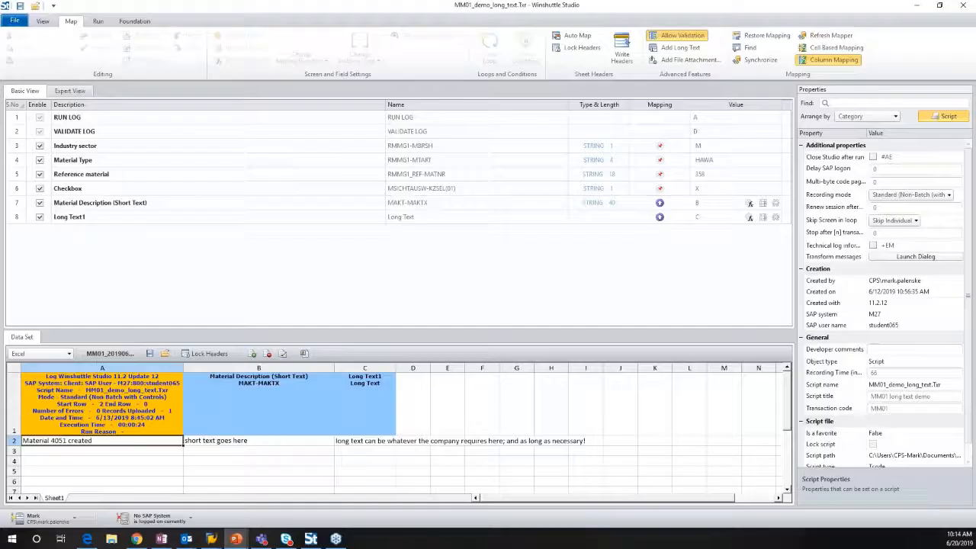
# Step: Switch to Expert View and inspect the Long Text Data screen and Long Text1 field mapped to column C
pyautogui.click(99, 202)
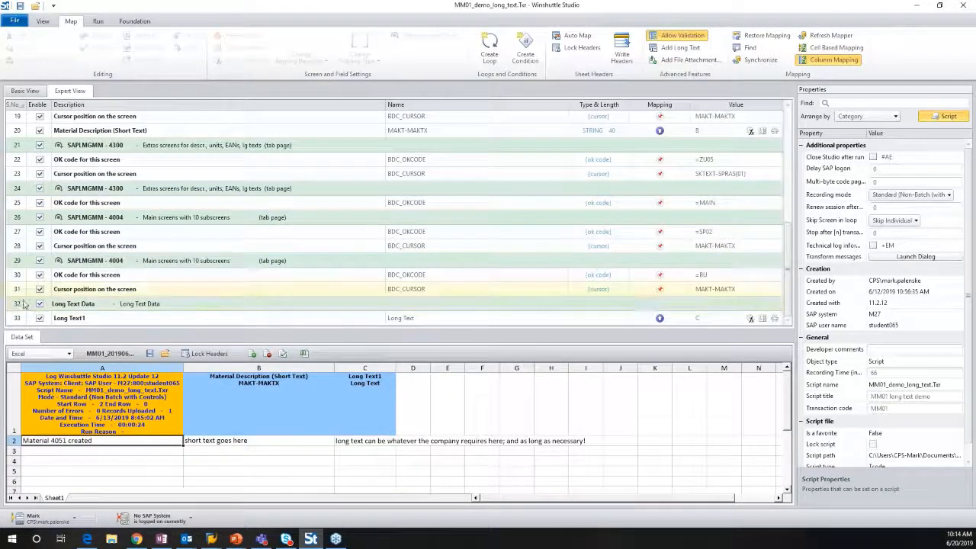
pyautogui.click(73, 303)
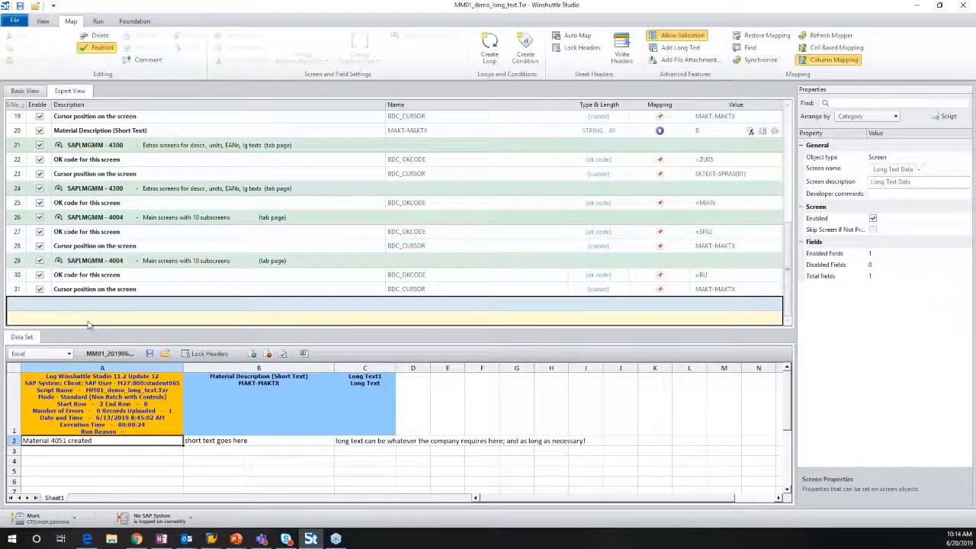
pyautogui.click(68, 318)
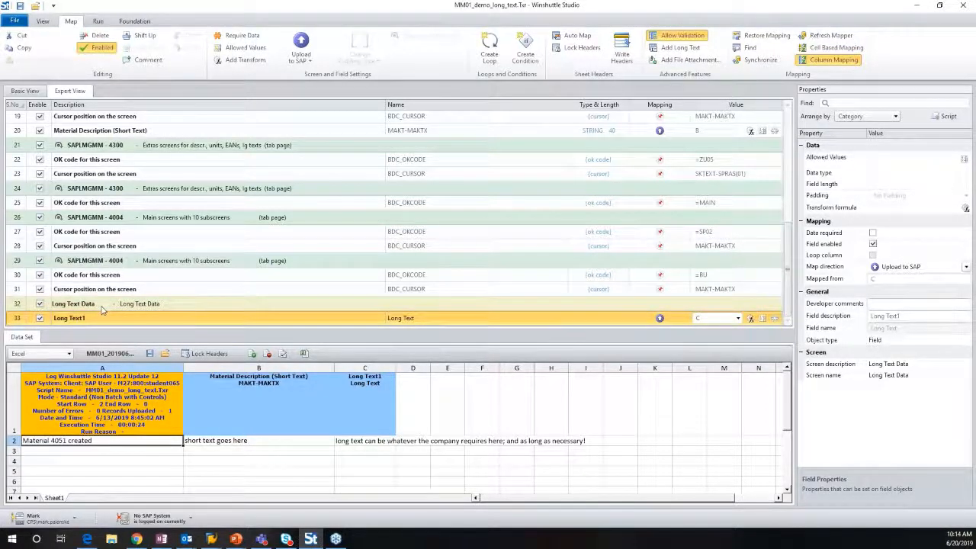
pyautogui.moveTo(104, 317)
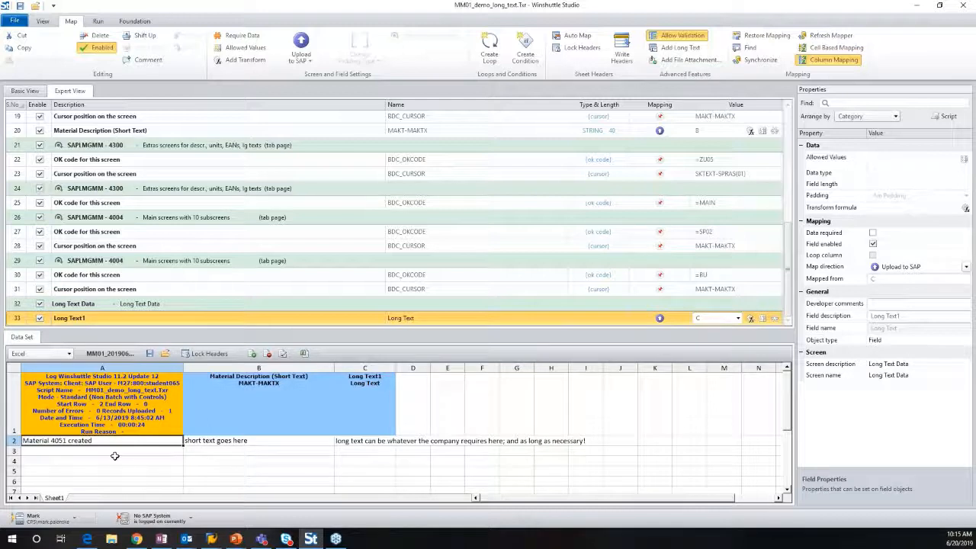
pyautogui.click(102, 450)
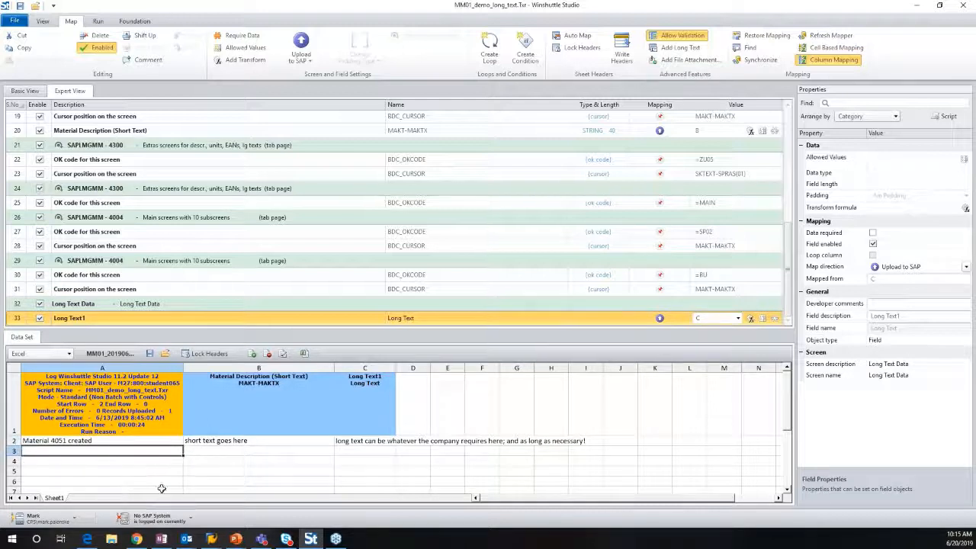
pyautogui.click(259, 450)
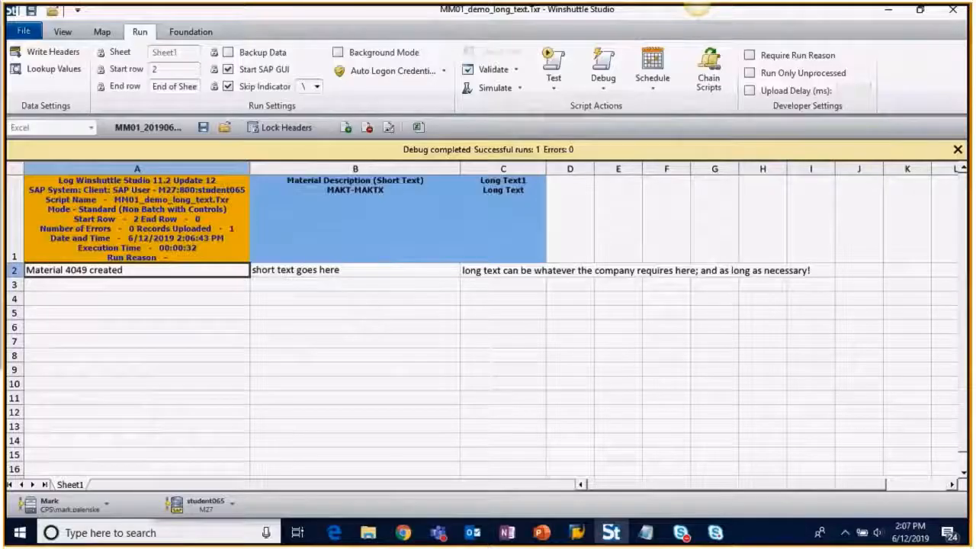
pyautogui.click(602, 69)
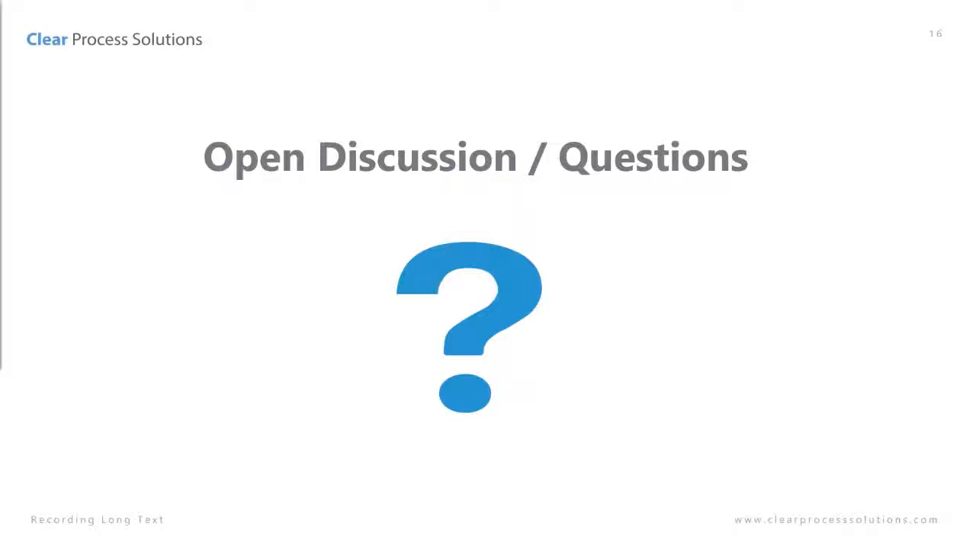
# Step: Advance through the upcoming events slide to slide 18, the SolutionCARE vs. Winshuttle Maintenance comparison
pyautogui.press('Right')
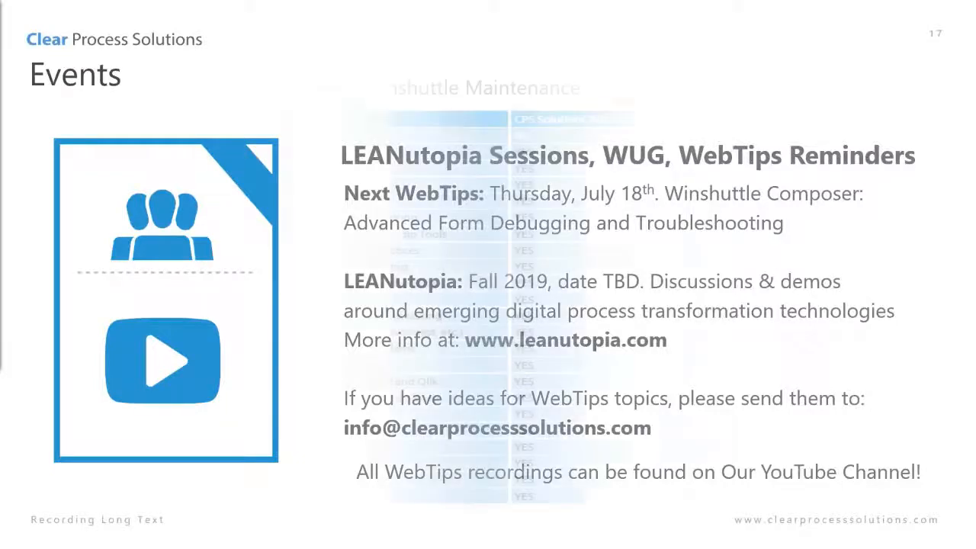
pyautogui.press('right')
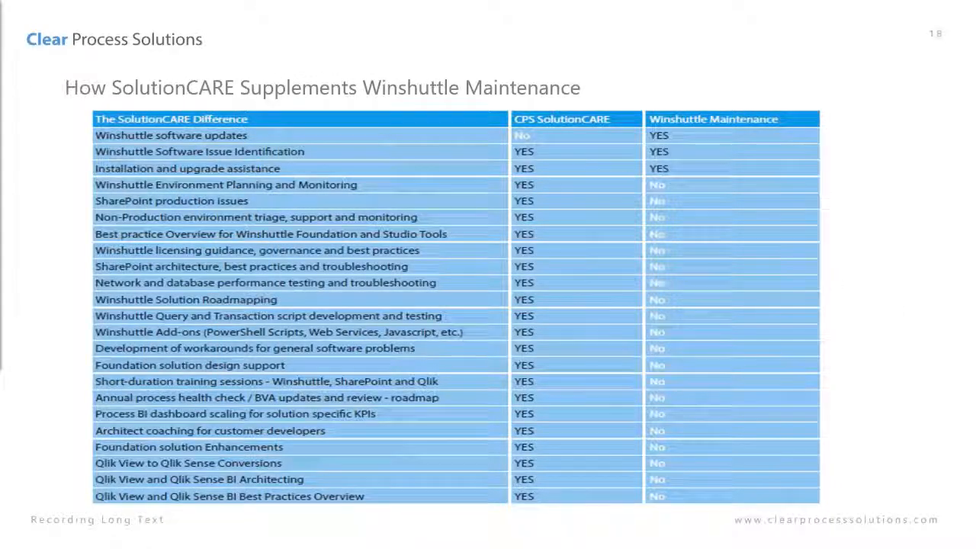